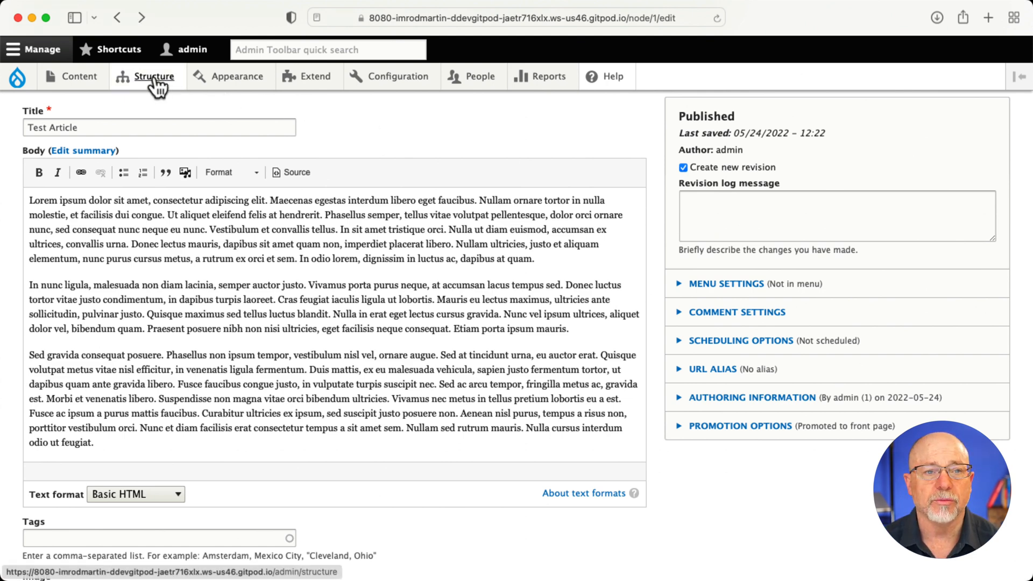
Step: From Structure > View modes, add a Media view mode named 'Embed – Medium' and save it
{"action": "left_click", "coordinate": [152, 76]}
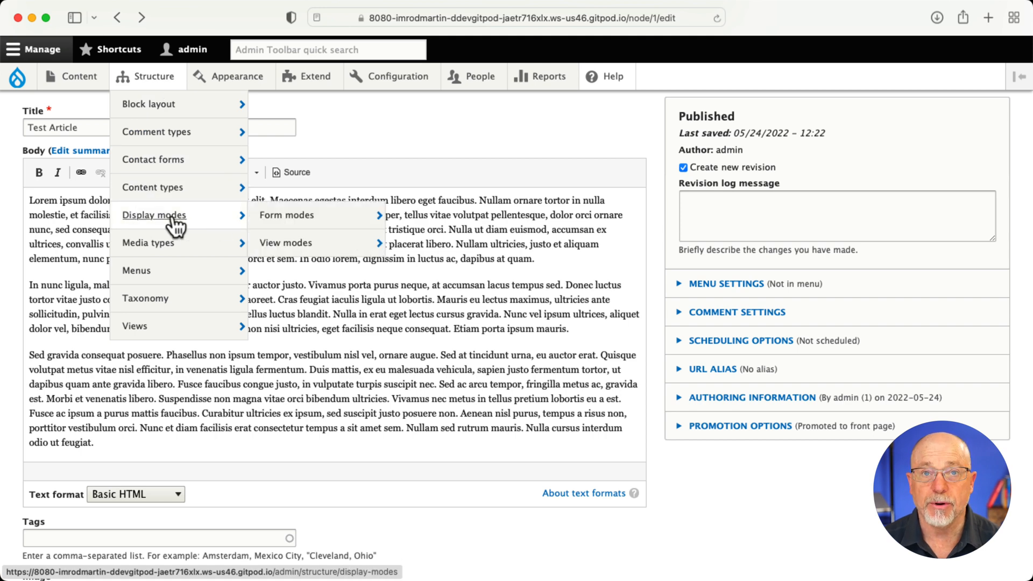
{"action": "mouse_move", "coordinate": [285, 242]}
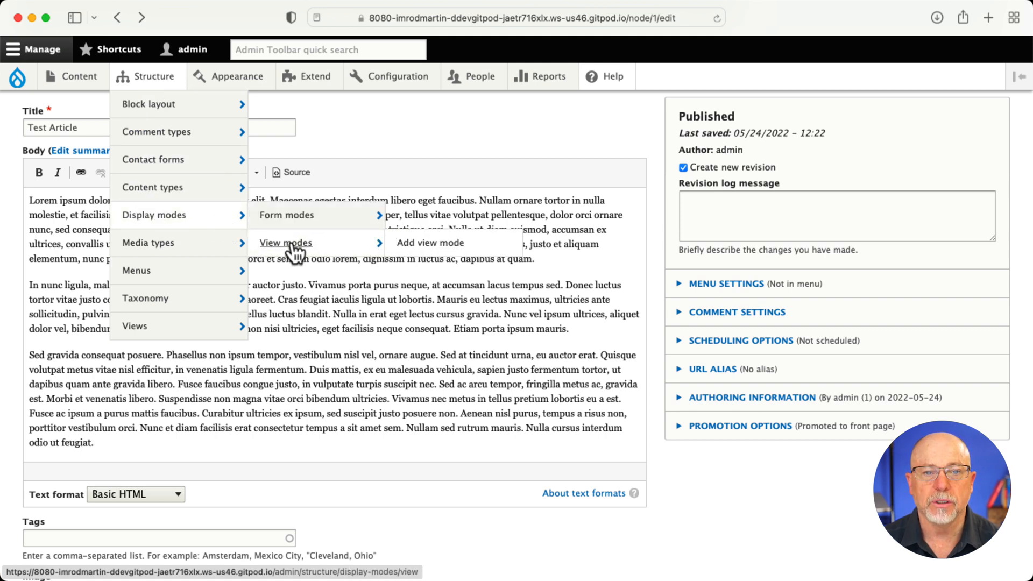
{"action": "left_click", "coordinate": [285, 242]}
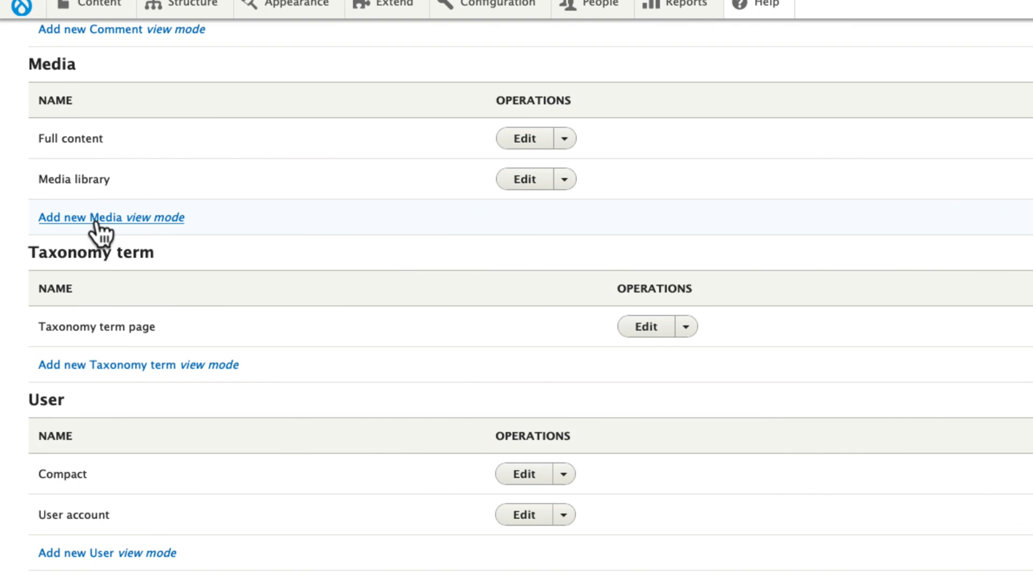
{"action": "left_click", "coordinate": [78, 217]}
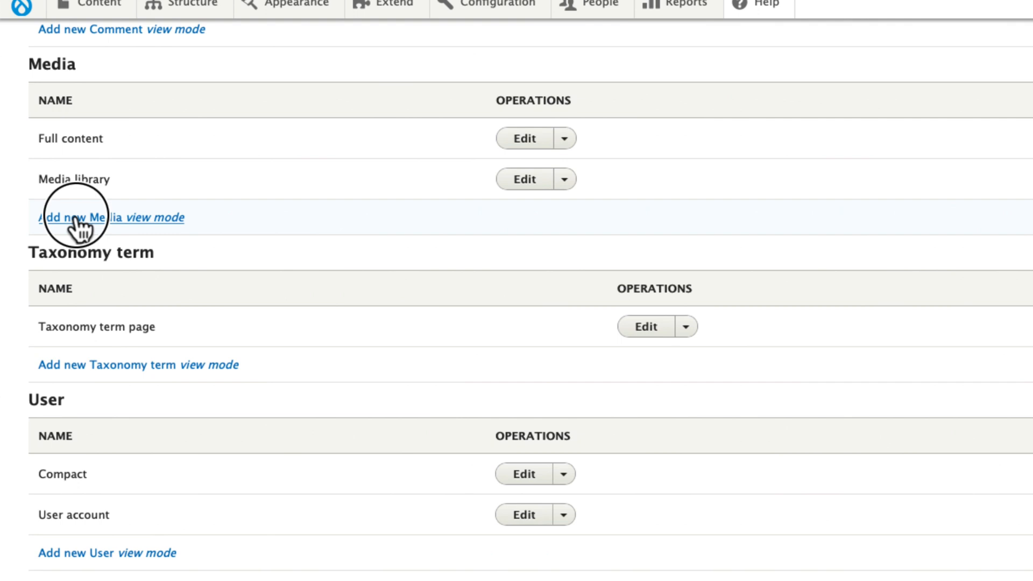
{"action": "left_click", "coordinate": [79, 218]}
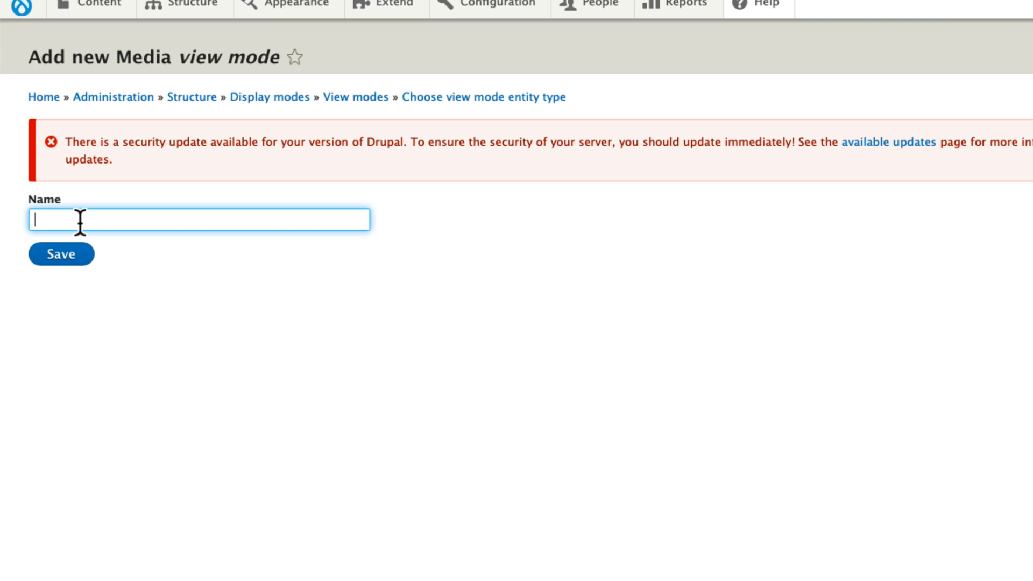
{"action": "type", "text": "Embed"}
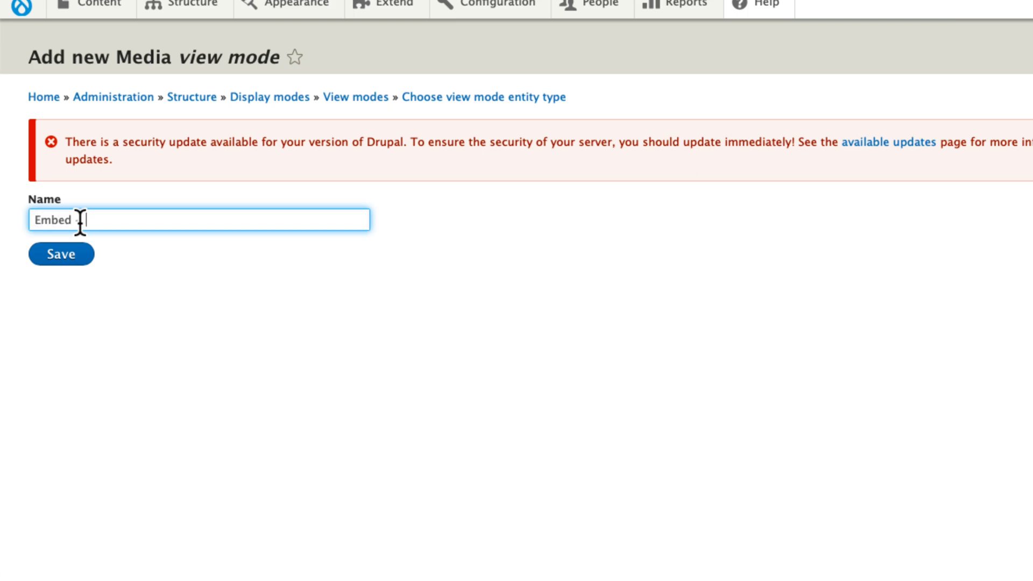
{"action": "left_click", "coordinate": [61, 253]}
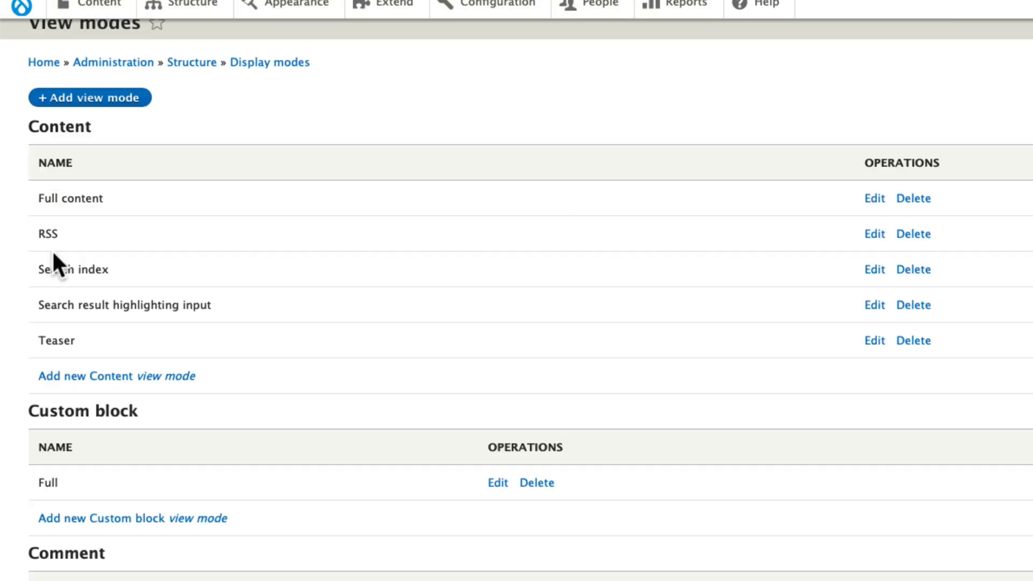
{"action": "scroll", "scroll_direction": "down", "scroll_amount": 3}
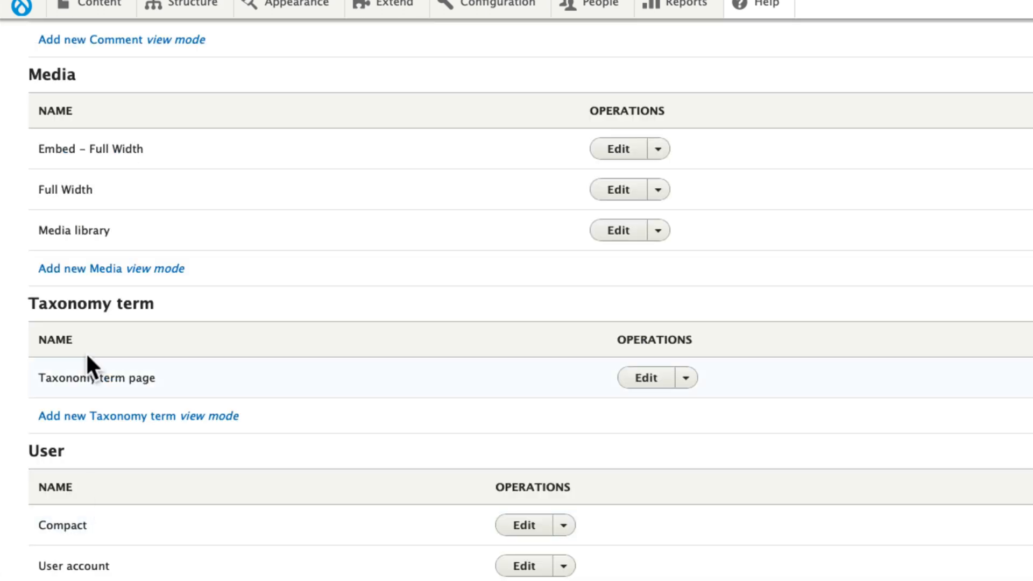
{"action": "type", "text": "Embed T"}
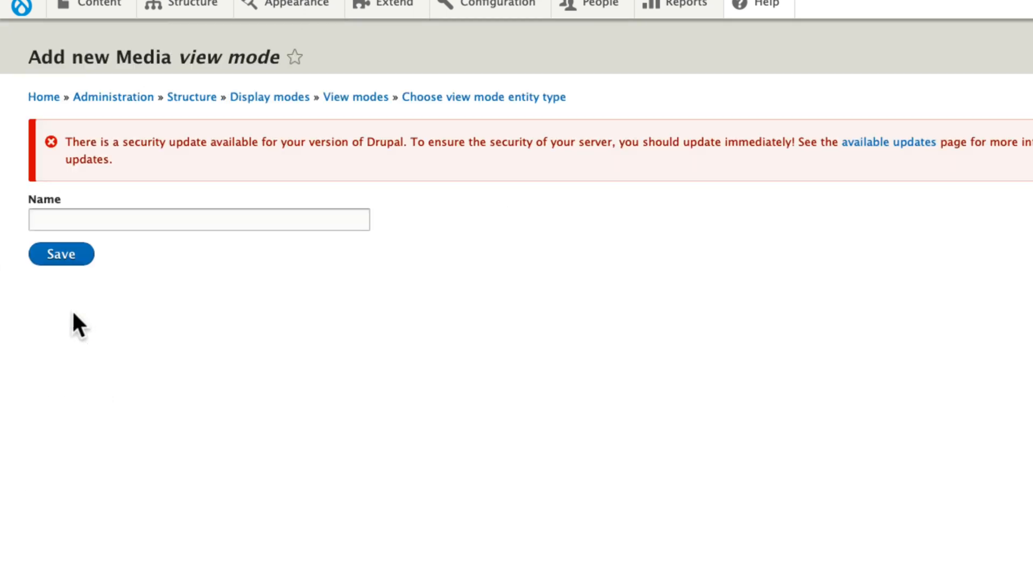
{"action": "type", "text": "Embed - Medi"}
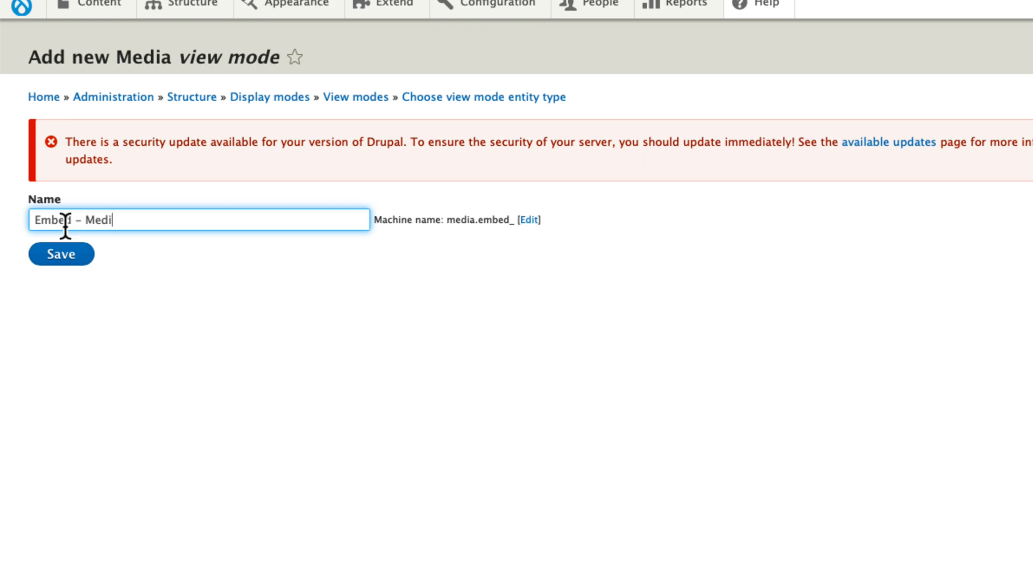
{"action": "type", "text": "um"}
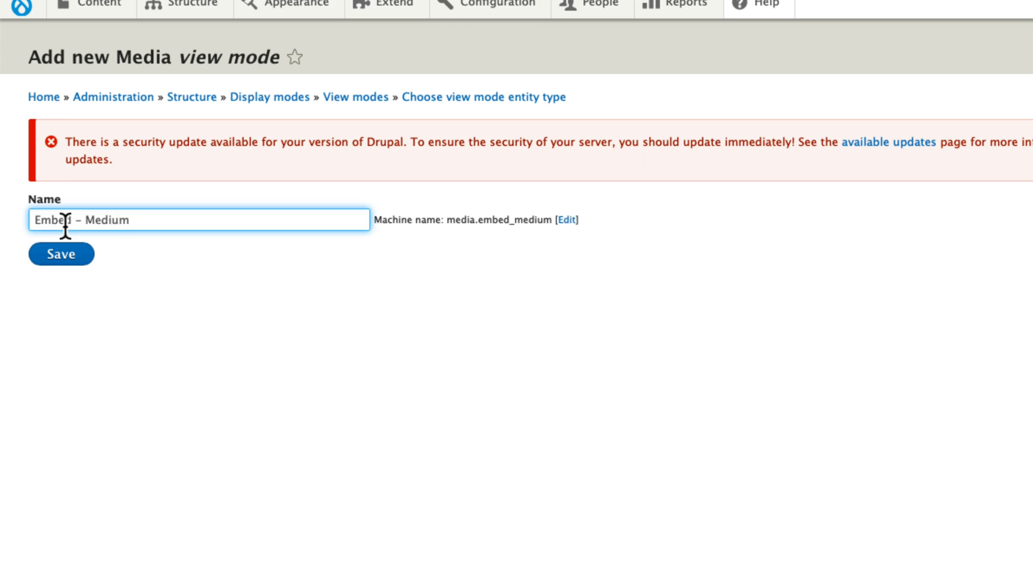
{"action": "left_click", "coordinate": [60, 254]}
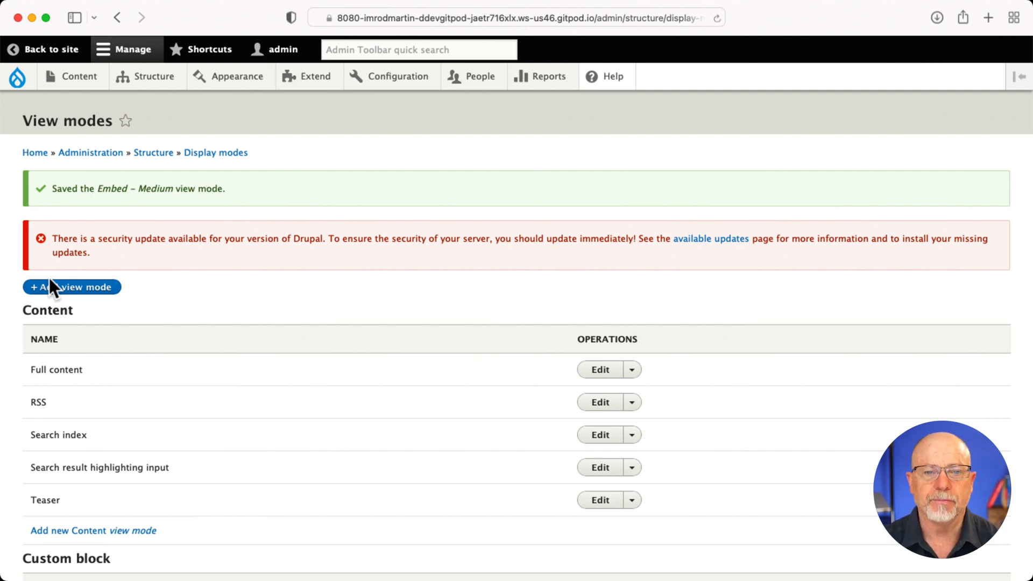
{"action": "mouse_move", "coordinate": [397, 76]}
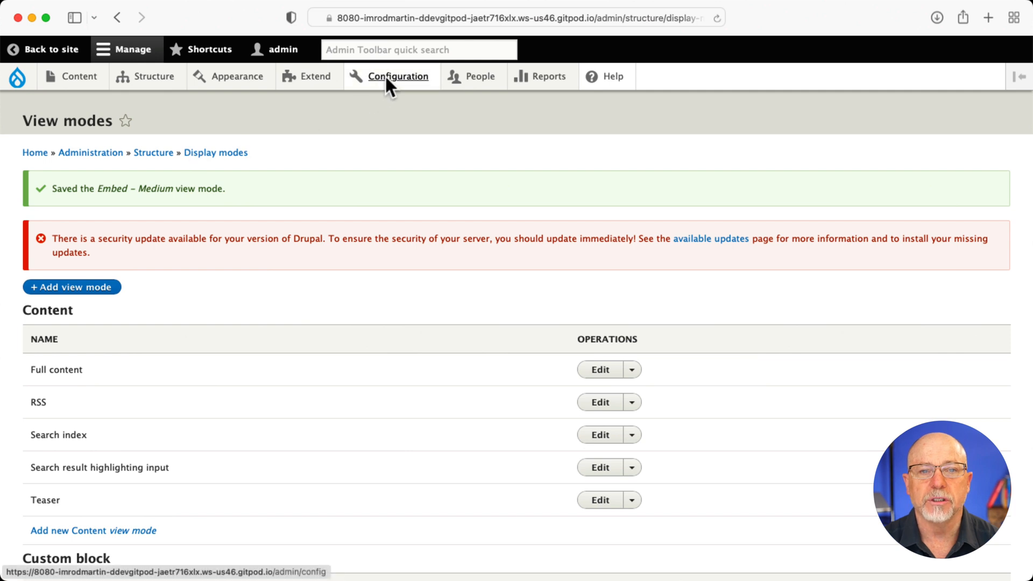
Step: Create a new image style named 'Embed Media – Thumbnail'
{"action": "left_click", "coordinate": [397, 76]}
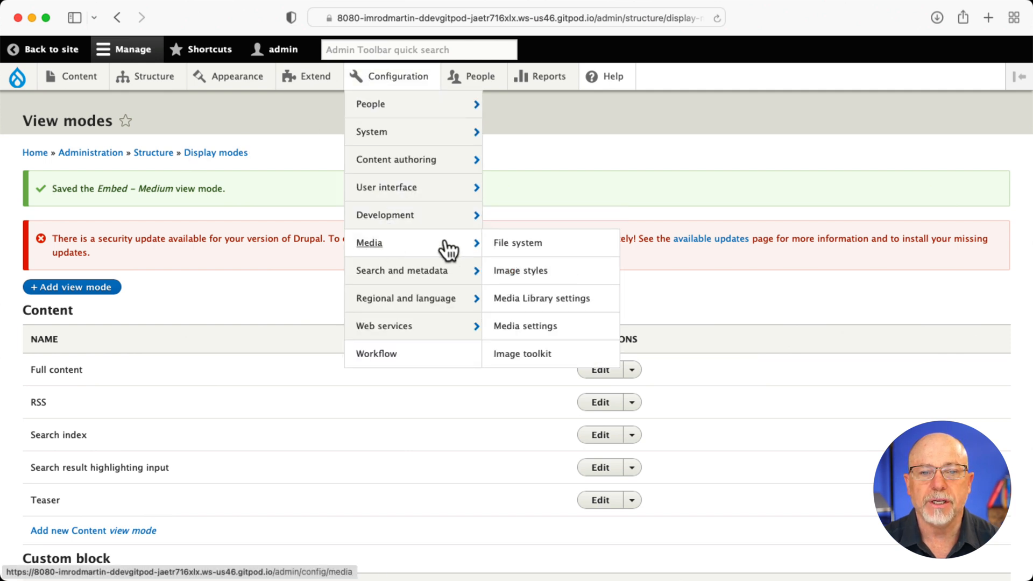
{"action": "mouse_move", "coordinate": [520, 271]}
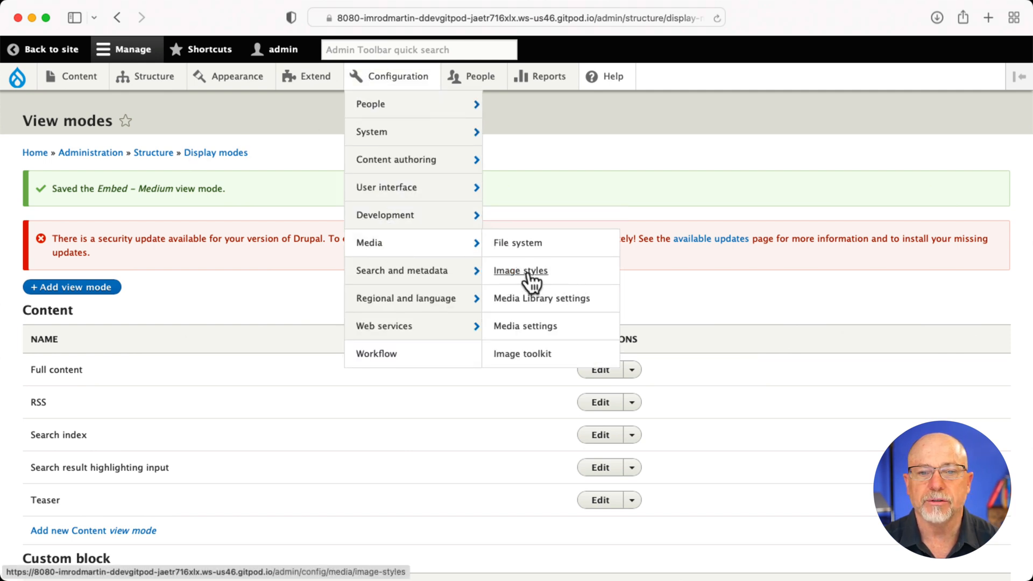
{"action": "left_click", "coordinate": [520, 271]}
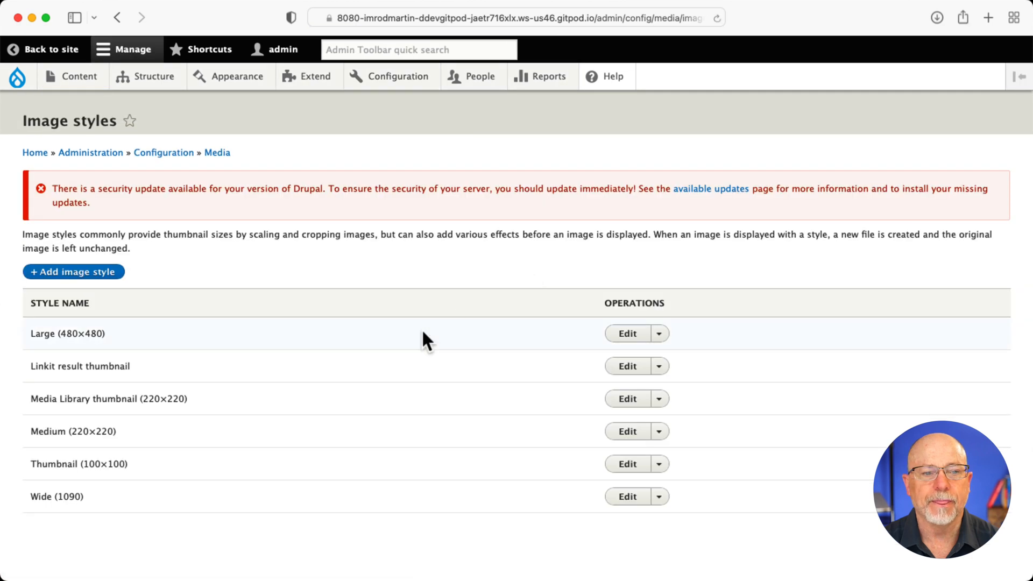
{"action": "left_click", "coordinate": [73, 271]}
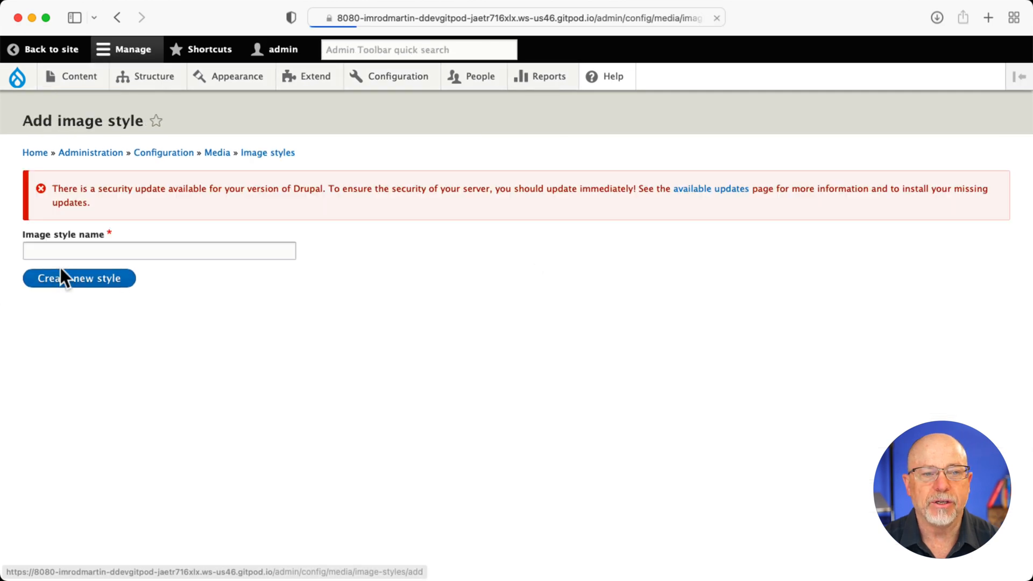
{"action": "left_click", "coordinate": [158, 251]}
{"action": "type", "text": "Embed Media – Thm"}
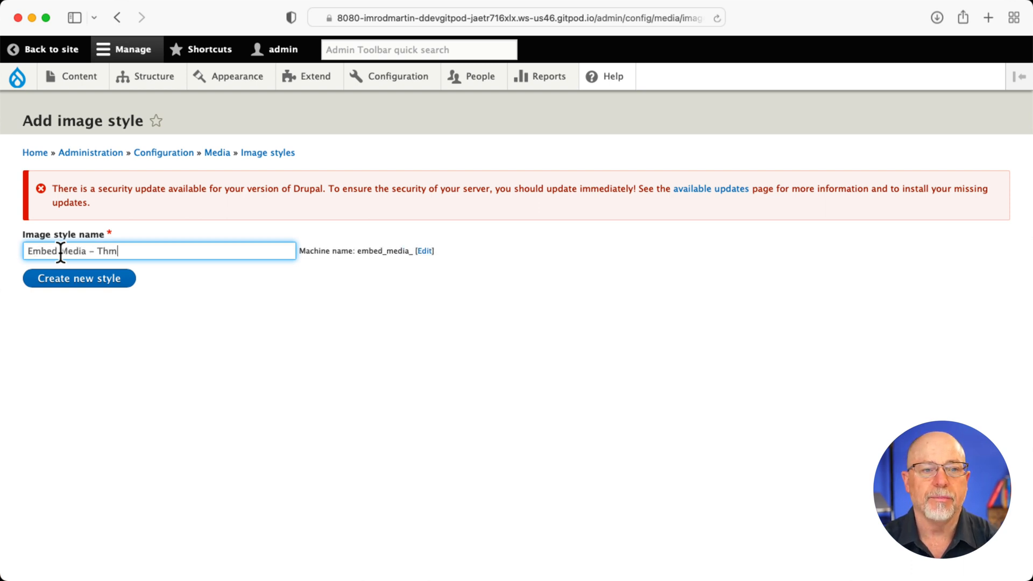
{"action": "left_click", "coordinate": [79, 279]}
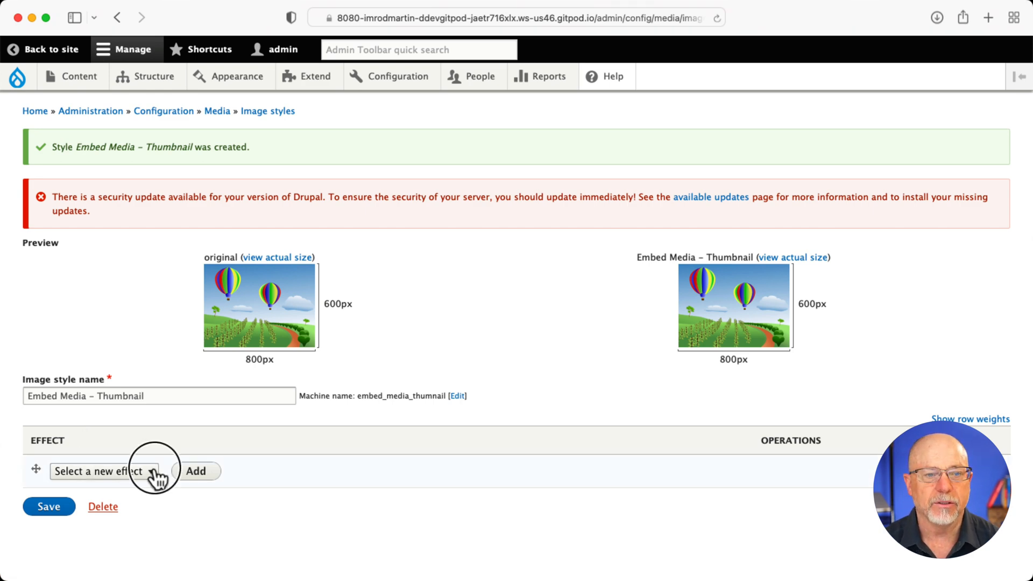
Step: Give the Thumbnail style a Resize effect 200 pixels wide
{"action": "left_click", "coordinate": [102, 471]}
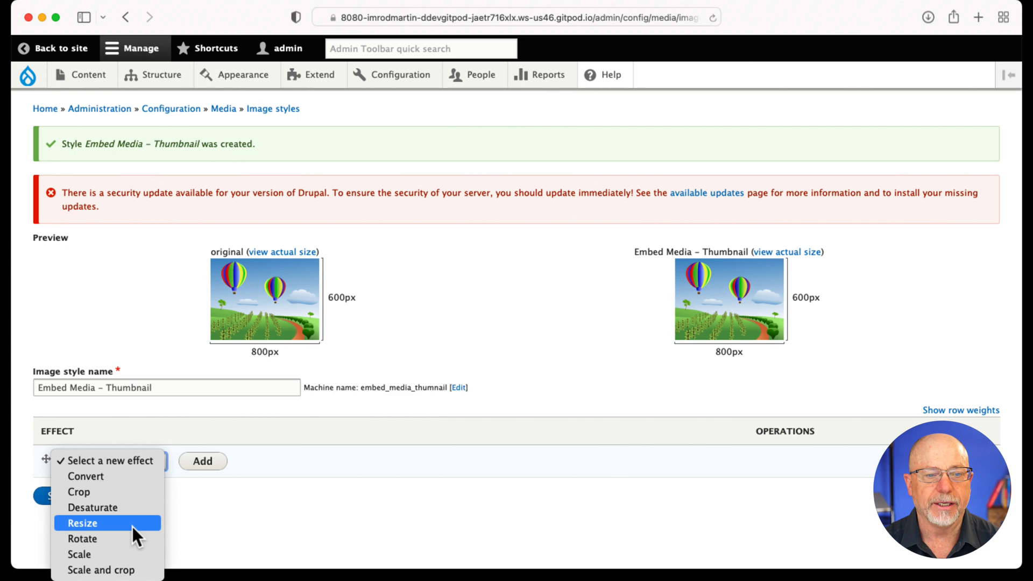
{"action": "mouse_move", "coordinate": [128, 533]}
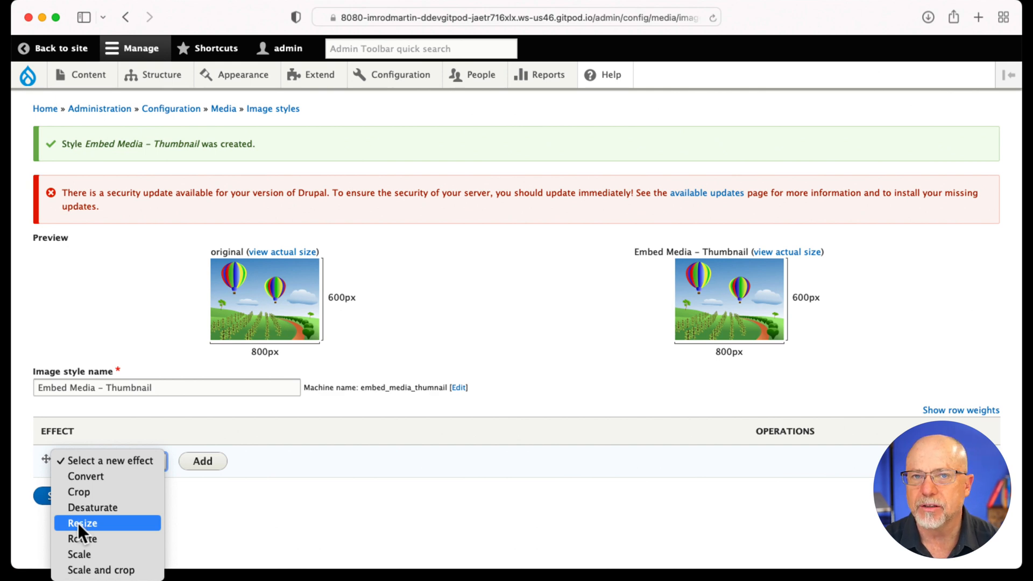
{"action": "left_click", "coordinate": [82, 523]}
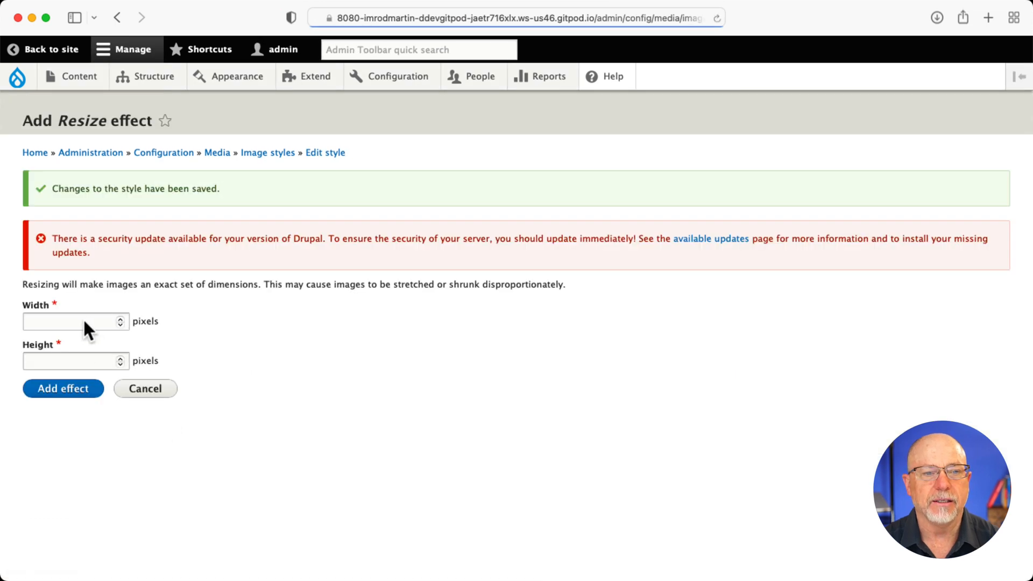
{"action": "type", "text": "2"}
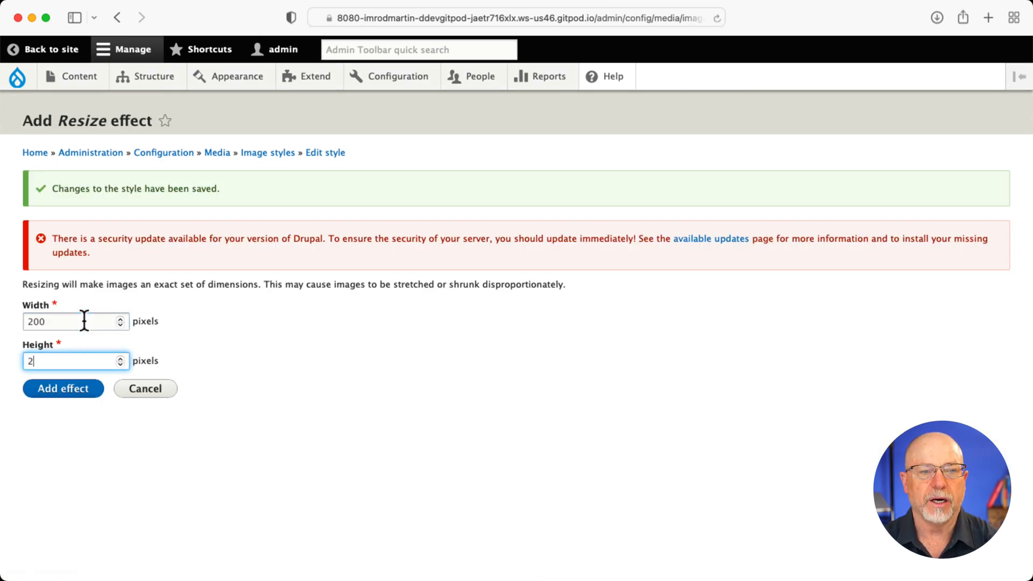
{"action": "left_click", "coordinate": [63, 388]}
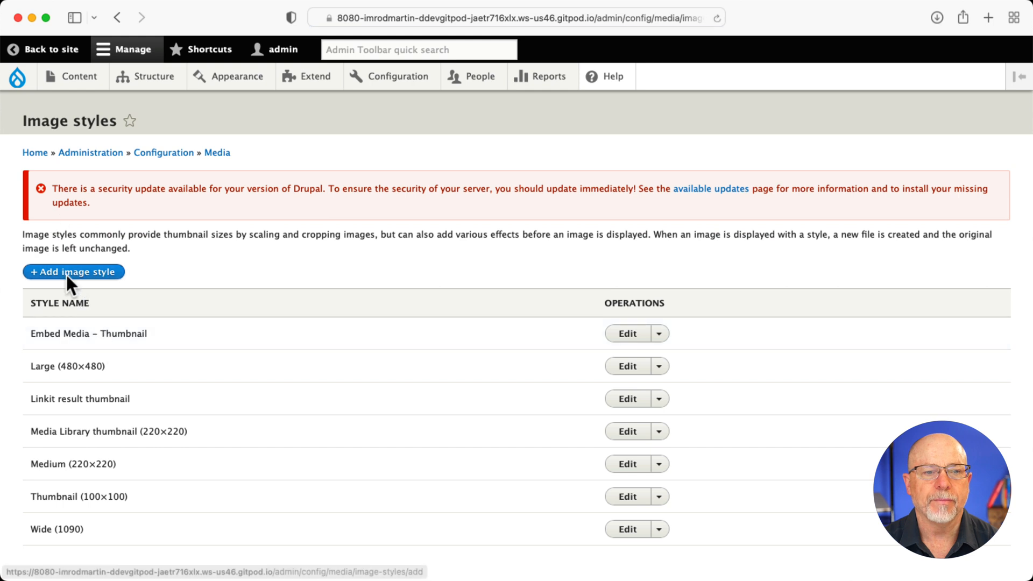
Step: Create another image style named 'Embed – Full Size'
{"action": "left_click", "coordinate": [74, 271]}
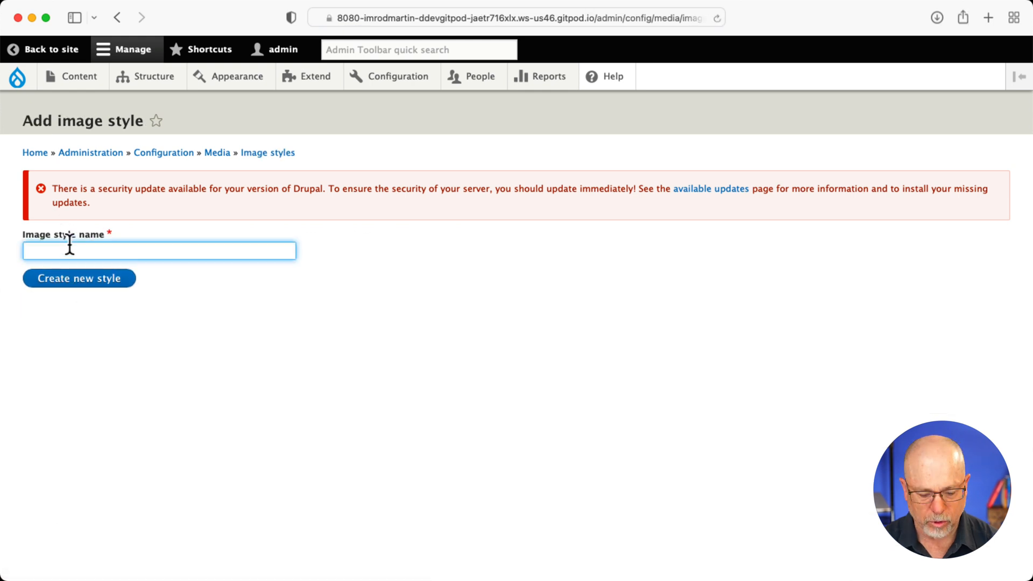
{"action": "type", "text": "Embed – Full Size"}
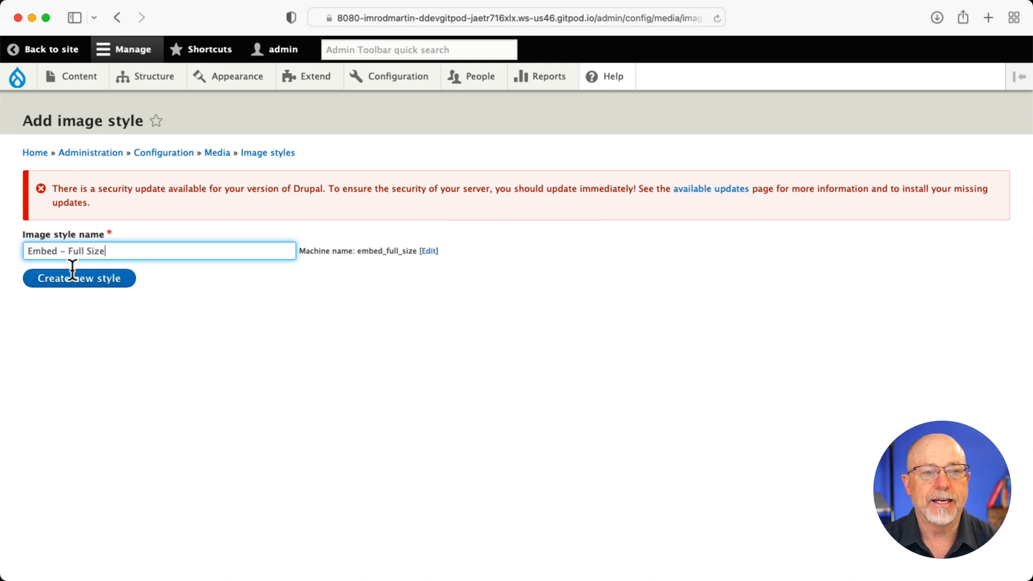
{"action": "left_click", "coordinate": [79, 278]}
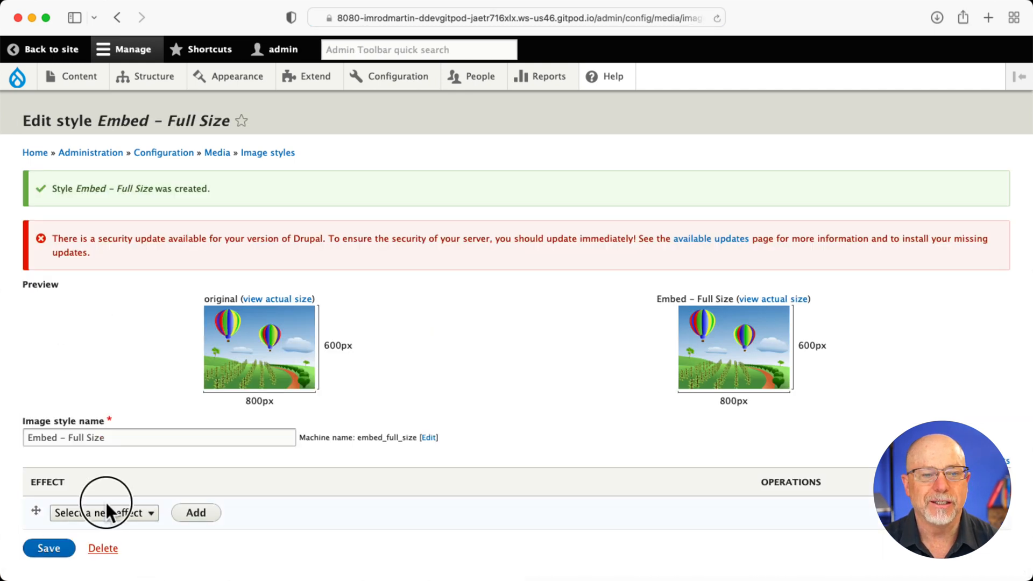
Step: Give Embed – Full Size a Resize effect of 900 by 400 pixels
{"action": "left_click", "coordinate": [103, 513]}
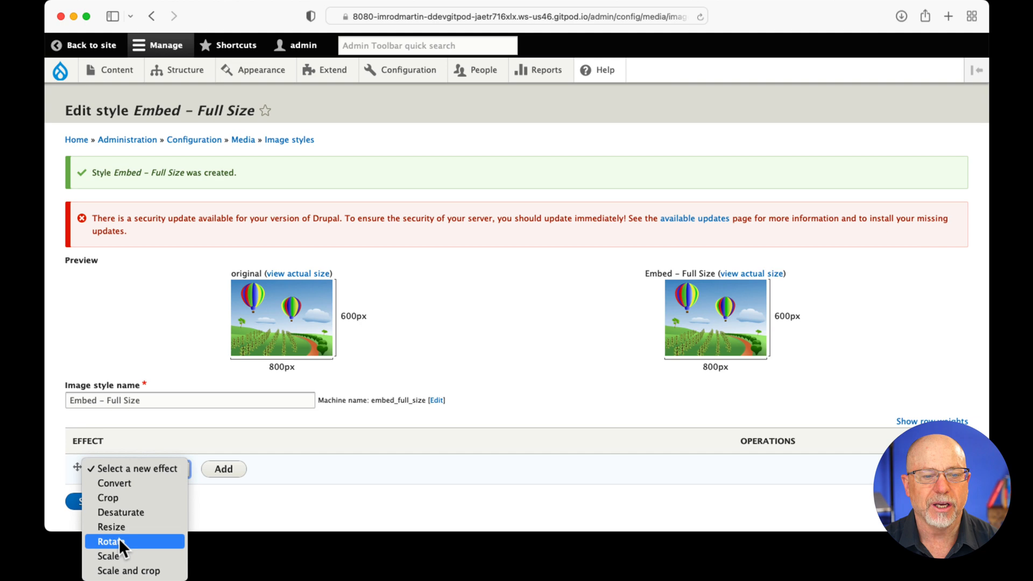
{"action": "left_click", "coordinate": [112, 526]}
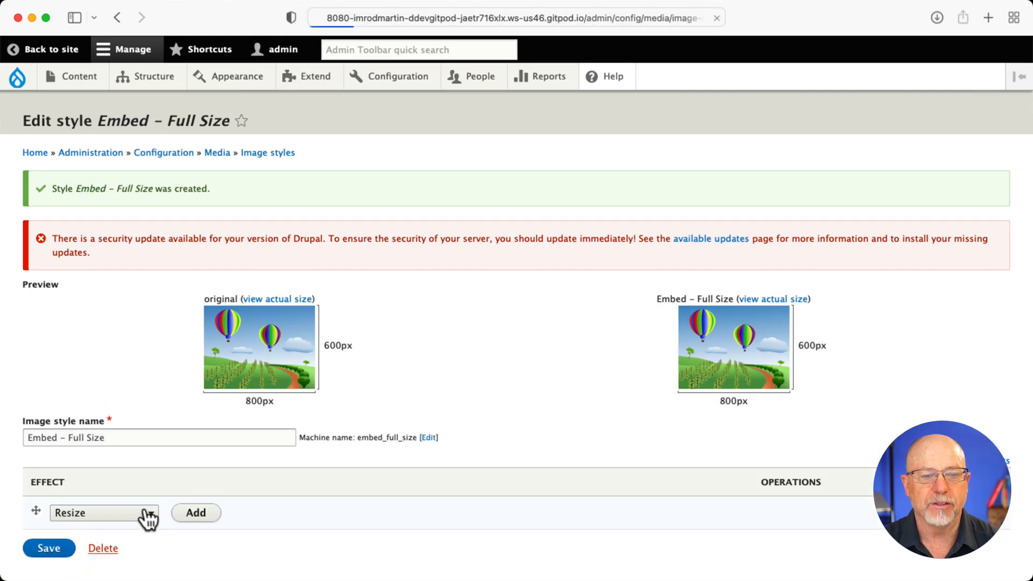
{"action": "left_click", "coordinate": [196, 513]}
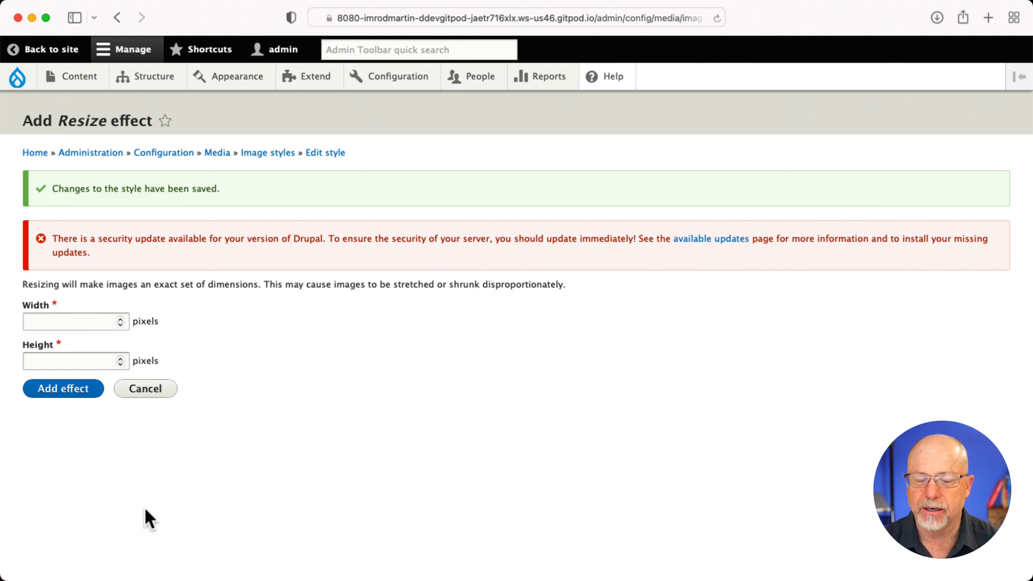
{"action": "left_click", "coordinate": [70, 322]}
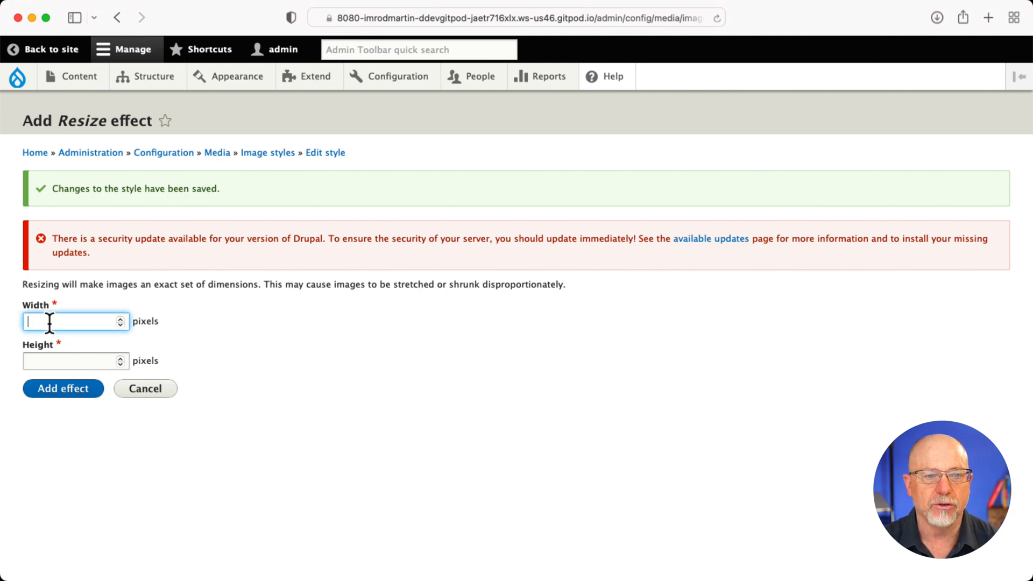
{"action": "type", "text": "900"}
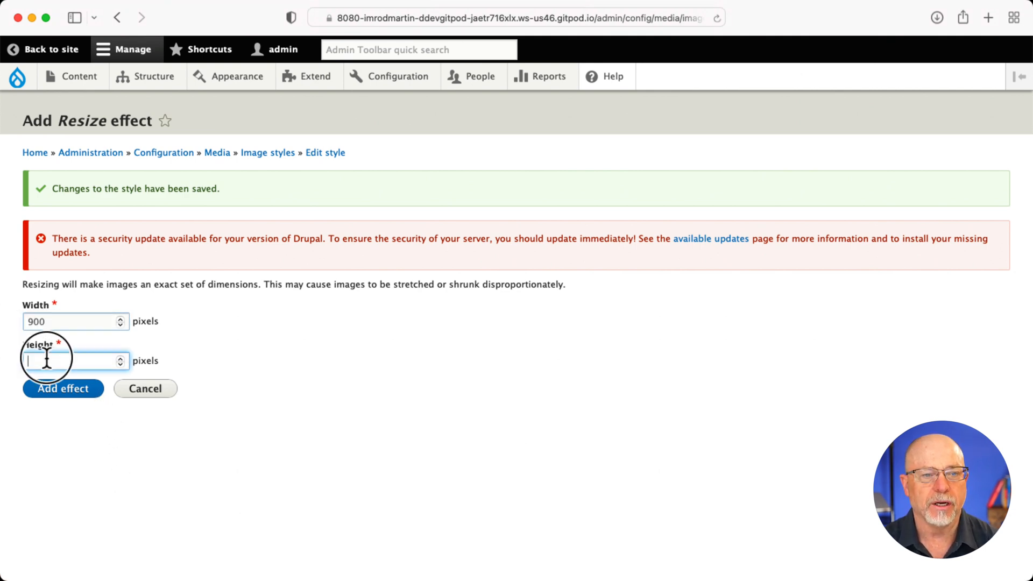
{"action": "type", "text": "400"}
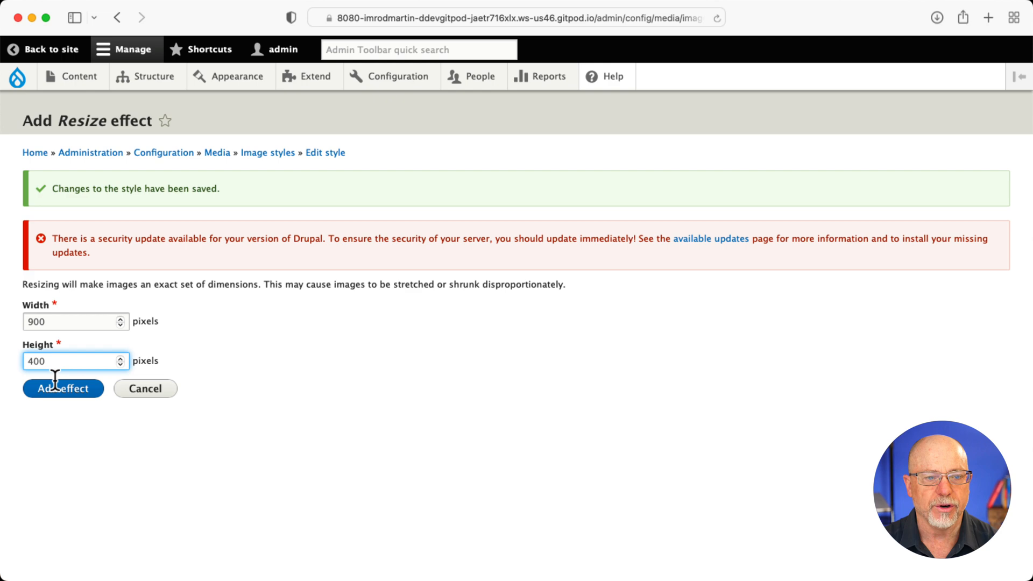
{"action": "left_click", "coordinate": [62, 388]}
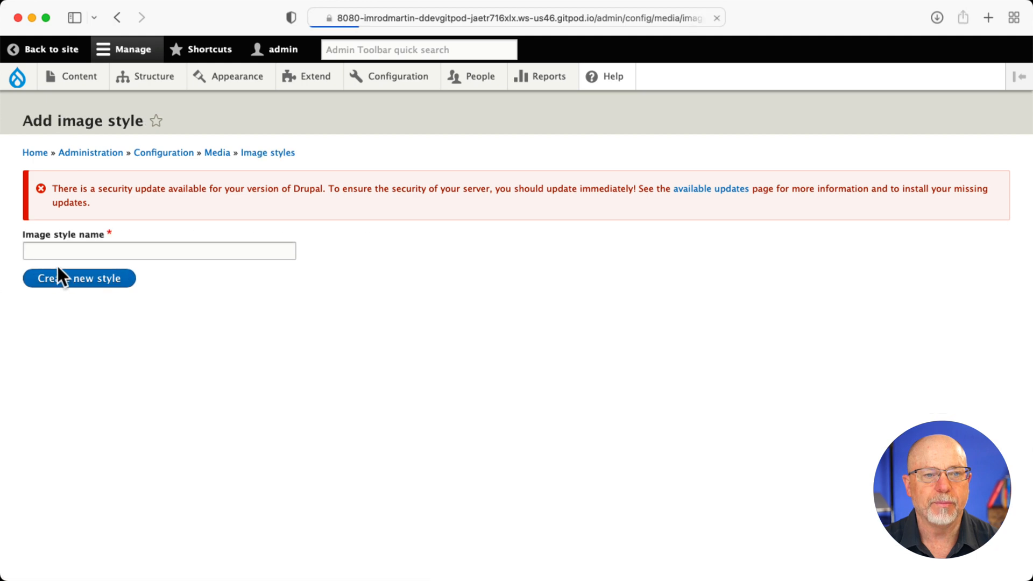
Step: Create the 'Embed – Medium Size' style and give it a 400 by 400 Resize effect
{"action": "type", "text": "Embd"}
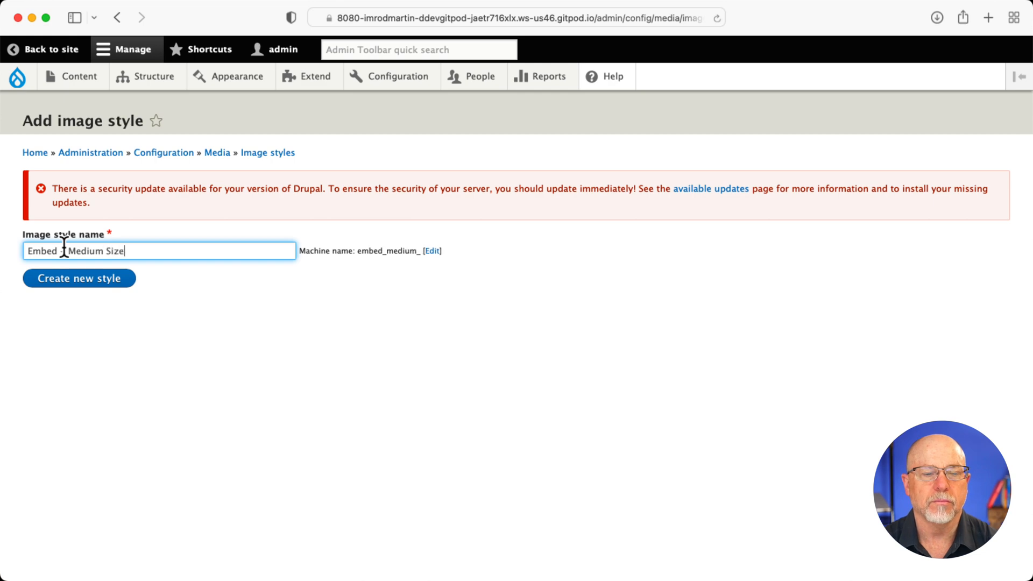
{"action": "left_click", "coordinate": [79, 278]}
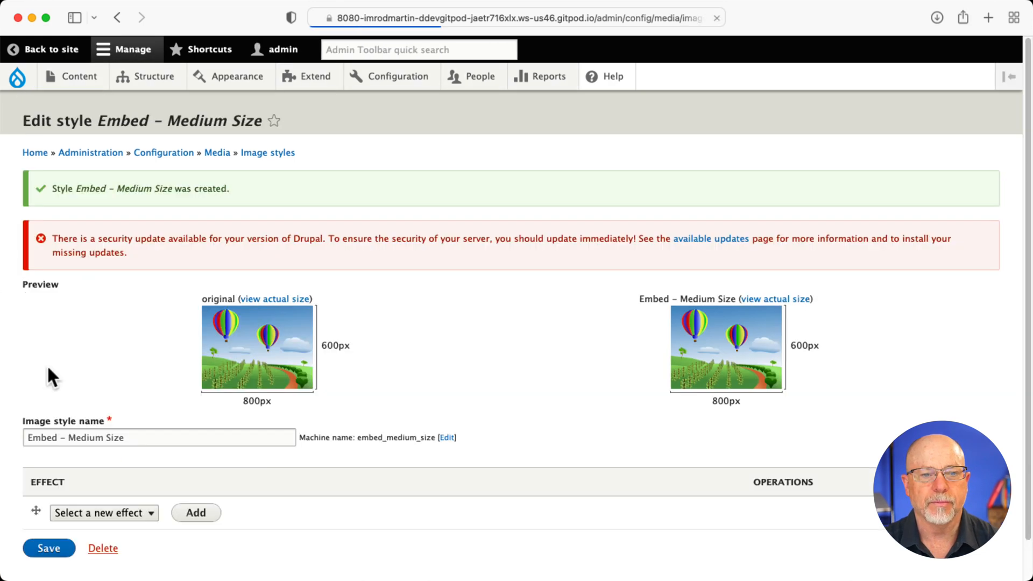
{"action": "left_click", "coordinate": [104, 513]}
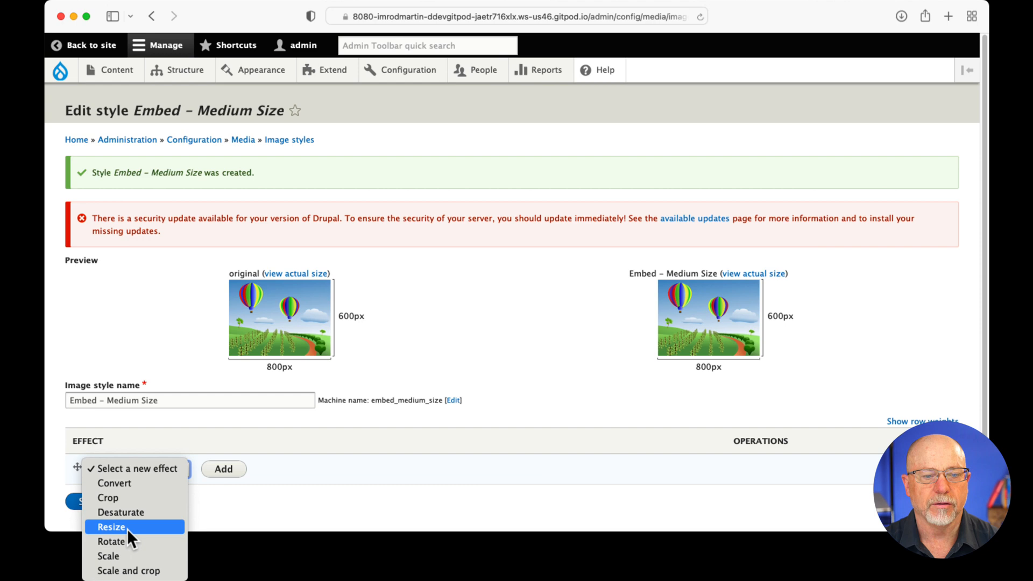
{"action": "left_click", "coordinate": [111, 527]}
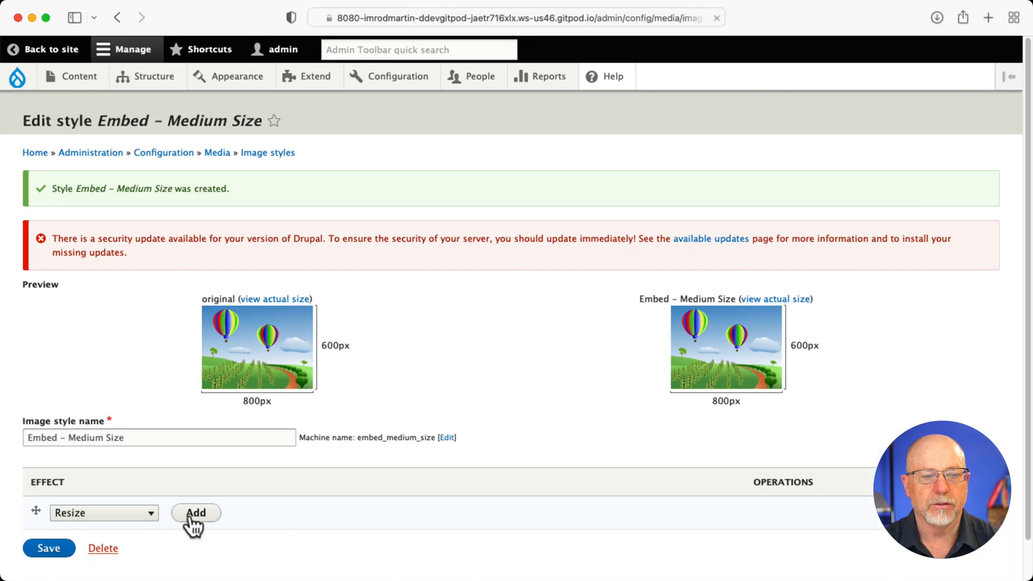
{"action": "left_click", "coordinate": [196, 512]}
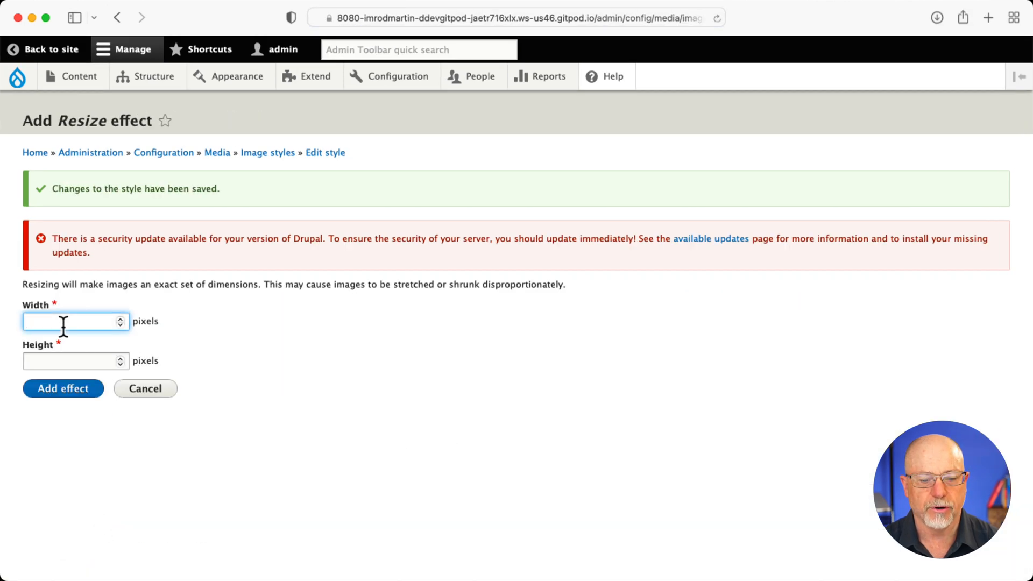
{"action": "type", "text": "400"}
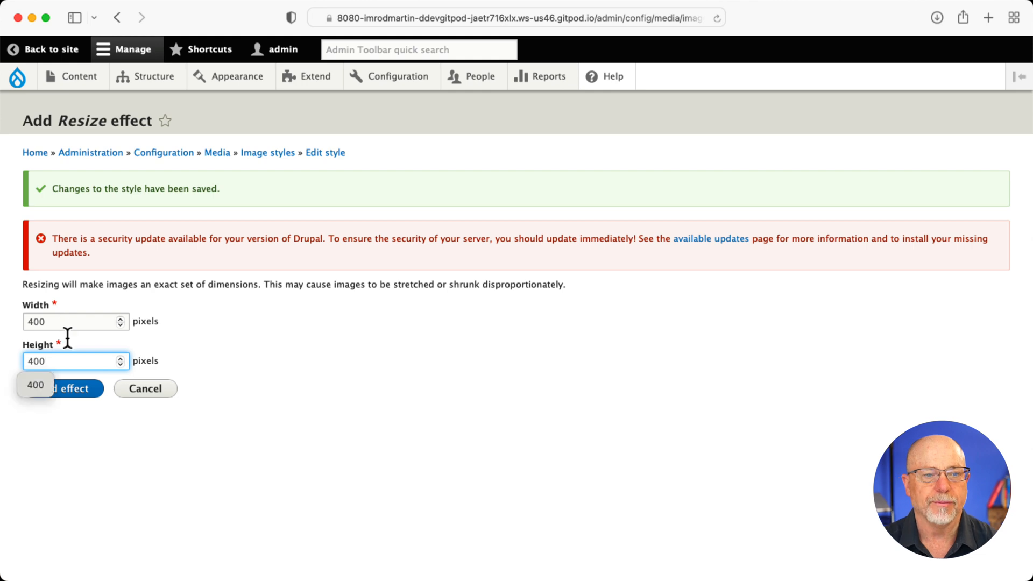
{"action": "left_click", "coordinate": [74, 388]}
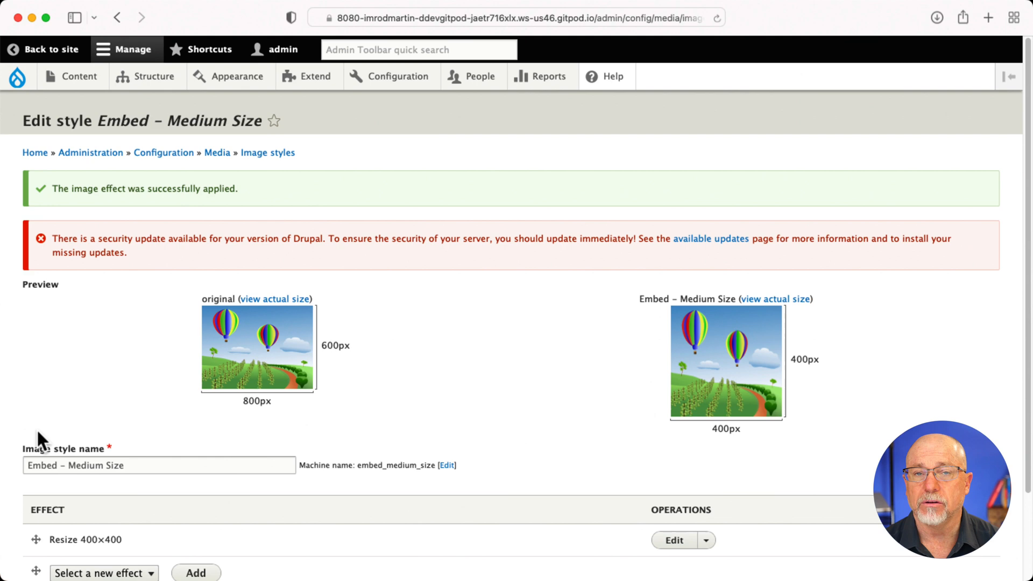
{"action": "left_click", "coordinate": [152, 76]}
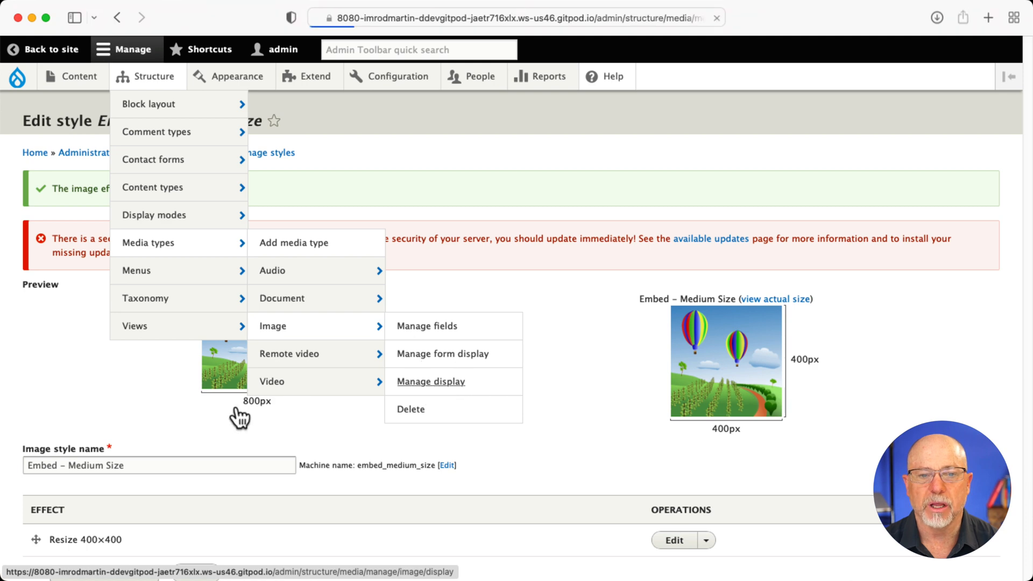
Step: On image media's Manage display, enable custom settings for the Embed view modes
{"action": "left_click", "coordinate": [431, 382]}
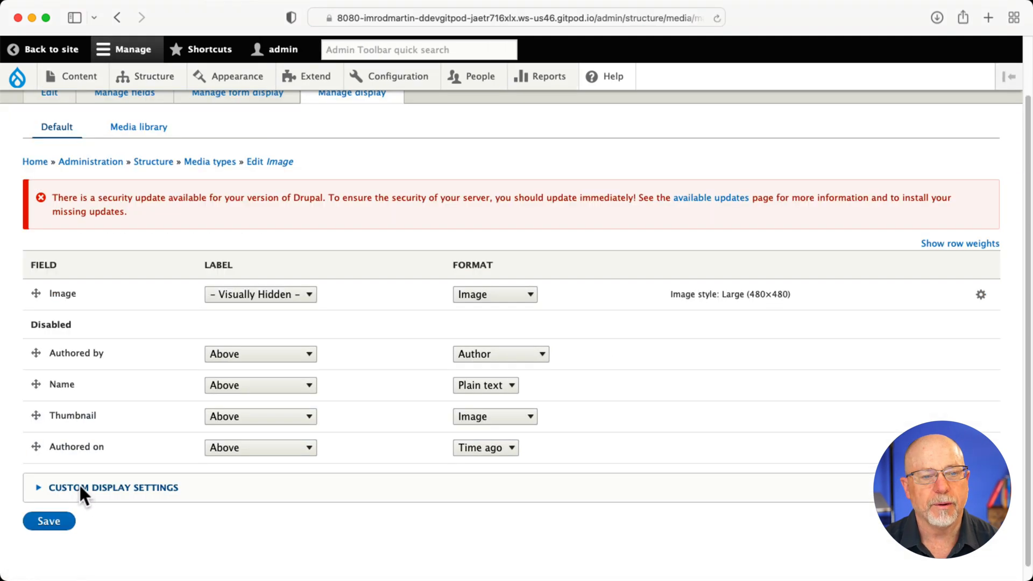
{"action": "left_click", "coordinate": [114, 488]}
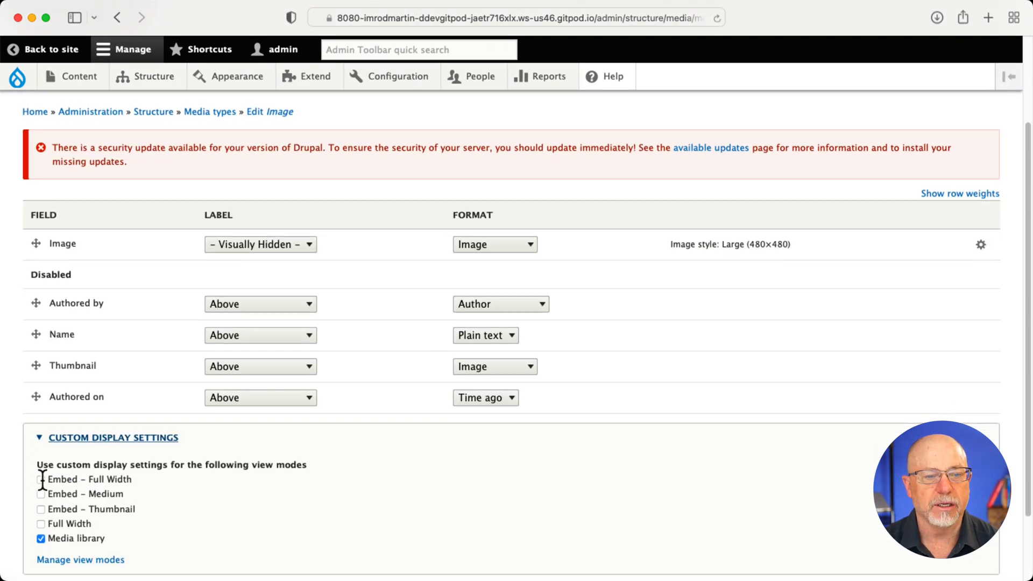
{"action": "left_click", "coordinate": [41, 478]}
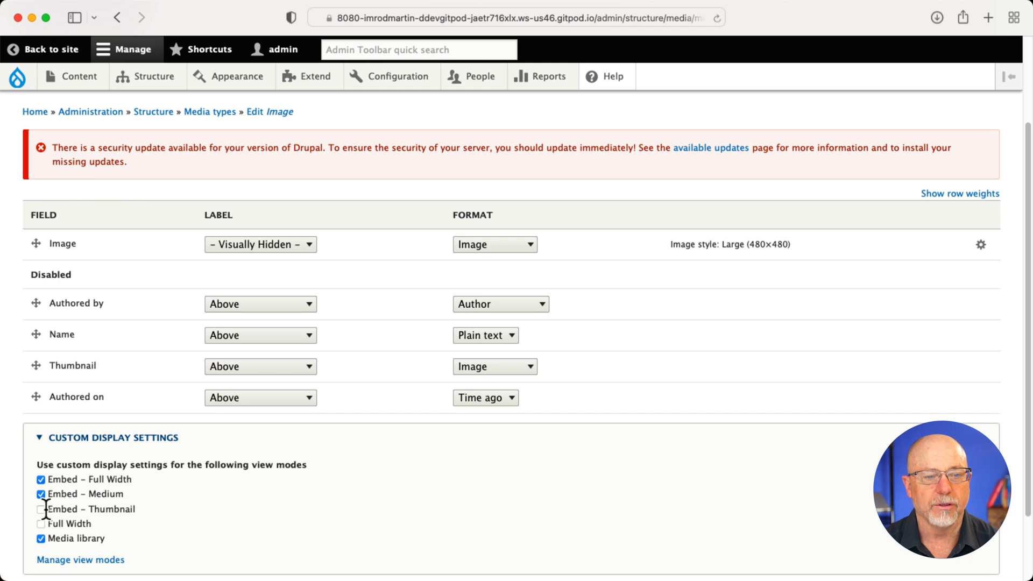
{"action": "left_click", "coordinate": [41, 509]}
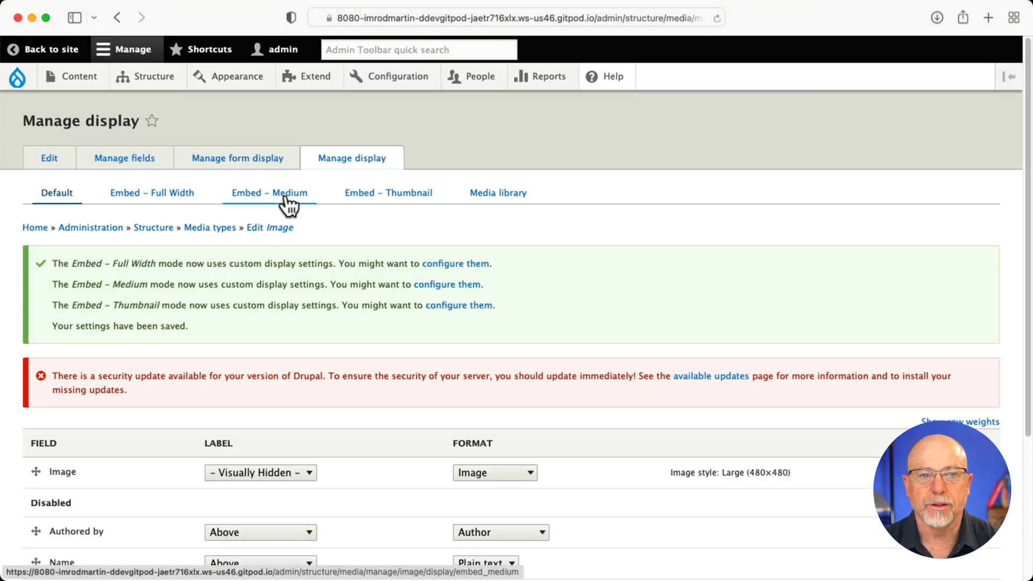
Step: Set the Embed – Full Width display's image style to Embed – Full Size and save
{"action": "left_click", "coordinate": [152, 193]}
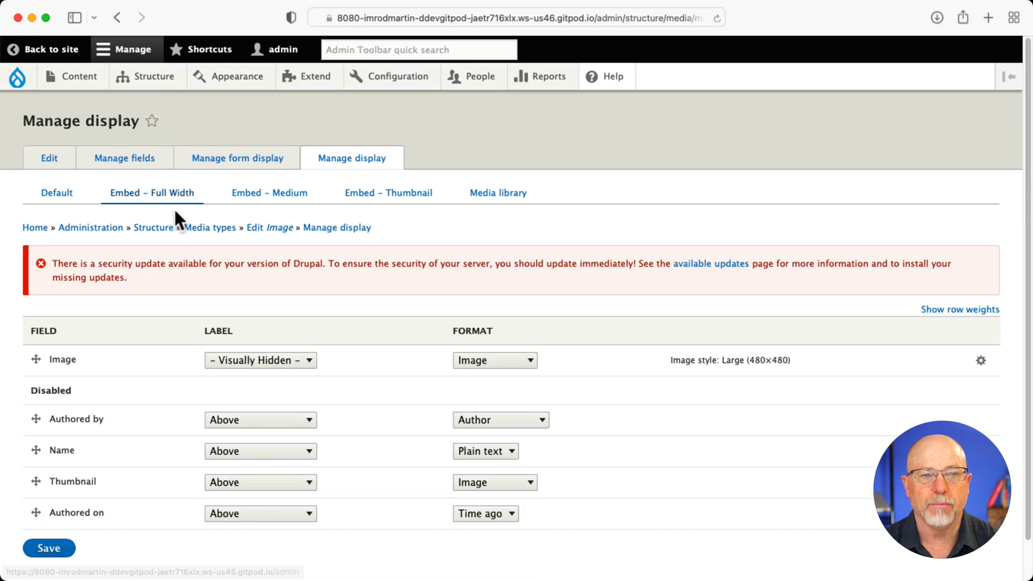
{"action": "left_click", "coordinate": [980, 361]}
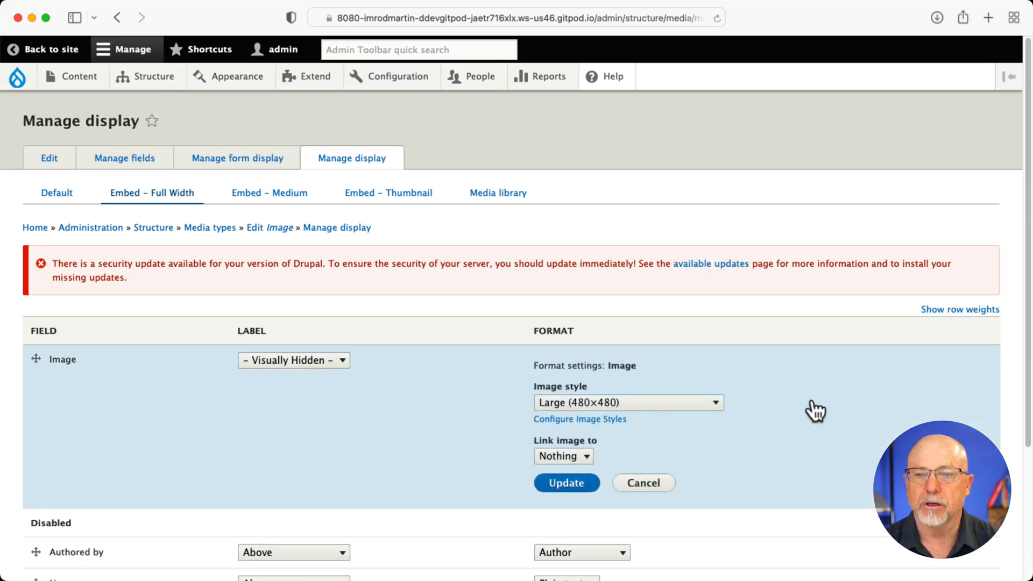
{"action": "left_click", "coordinate": [628, 402]}
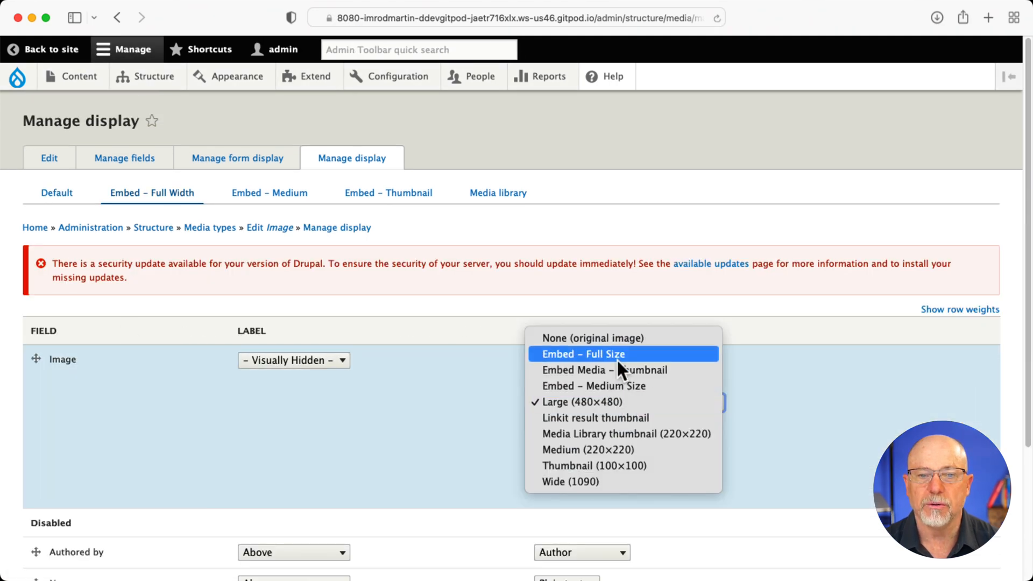
{"action": "left_click", "coordinate": [582, 354]}
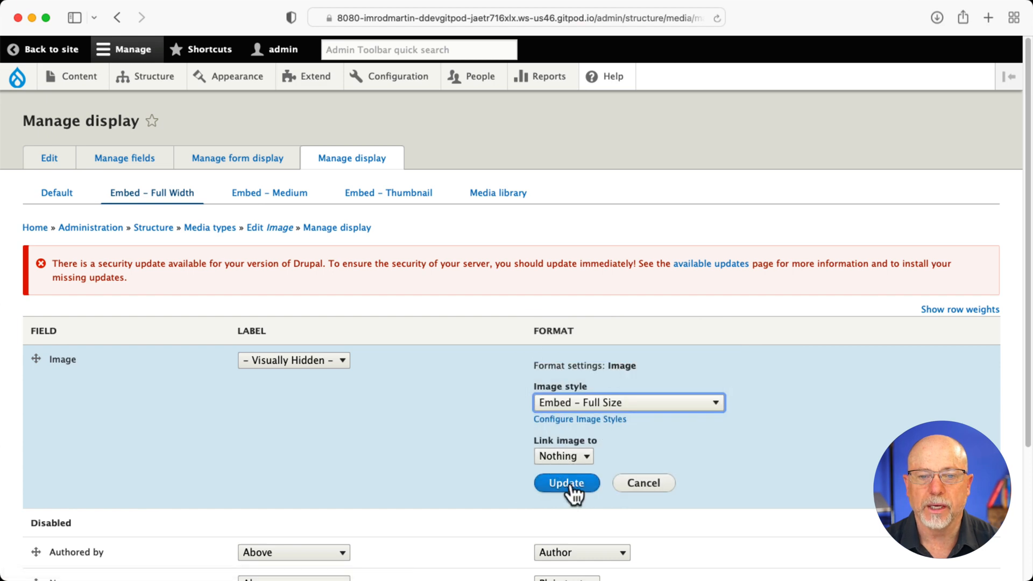
{"action": "left_click", "coordinate": [565, 483]}
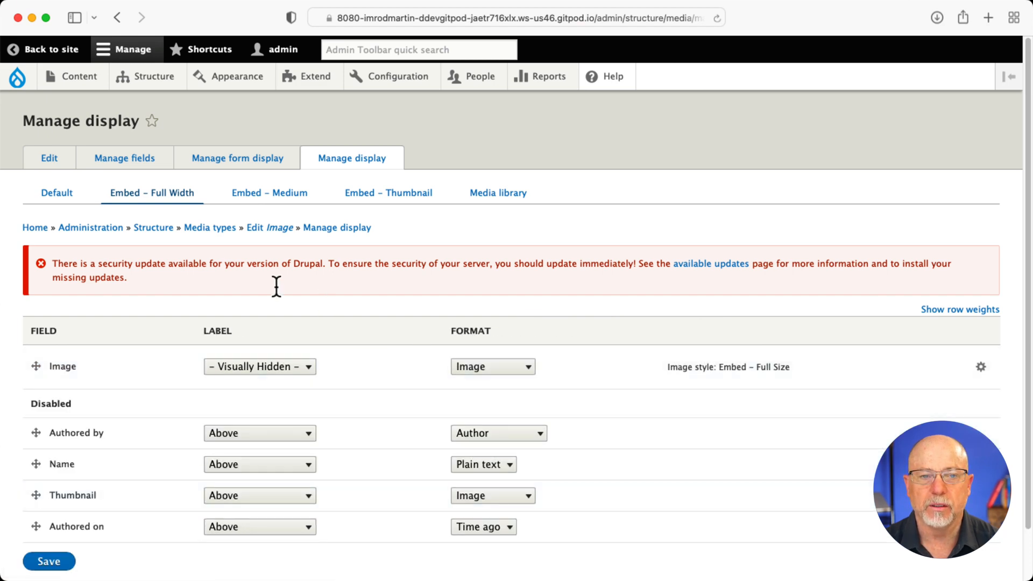
{"action": "left_click", "coordinate": [49, 562]}
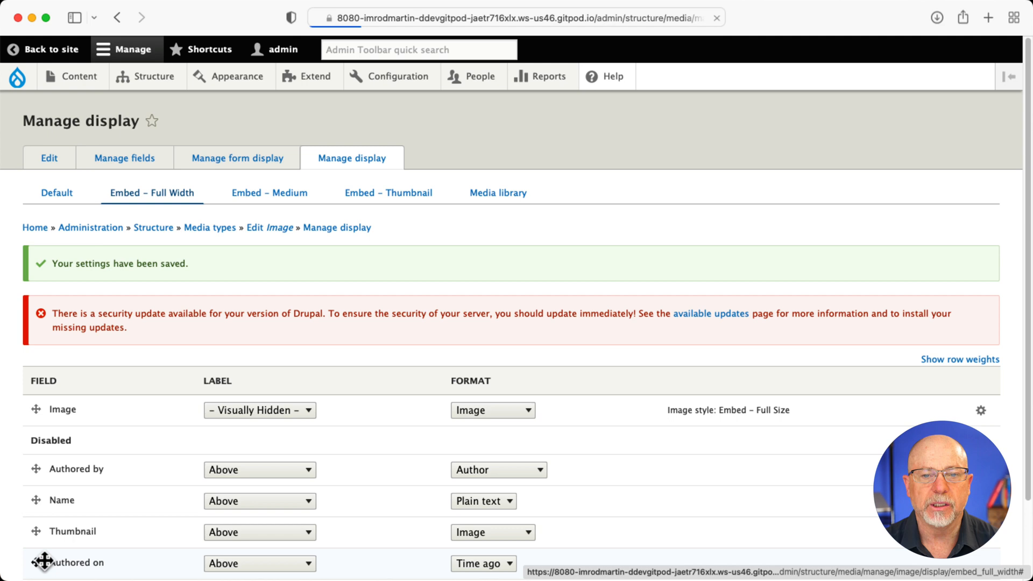
Step: Set the Embed – Medium display's image style to Embed – Medium Size and save
{"action": "left_click", "coordinate": [269, 193]}
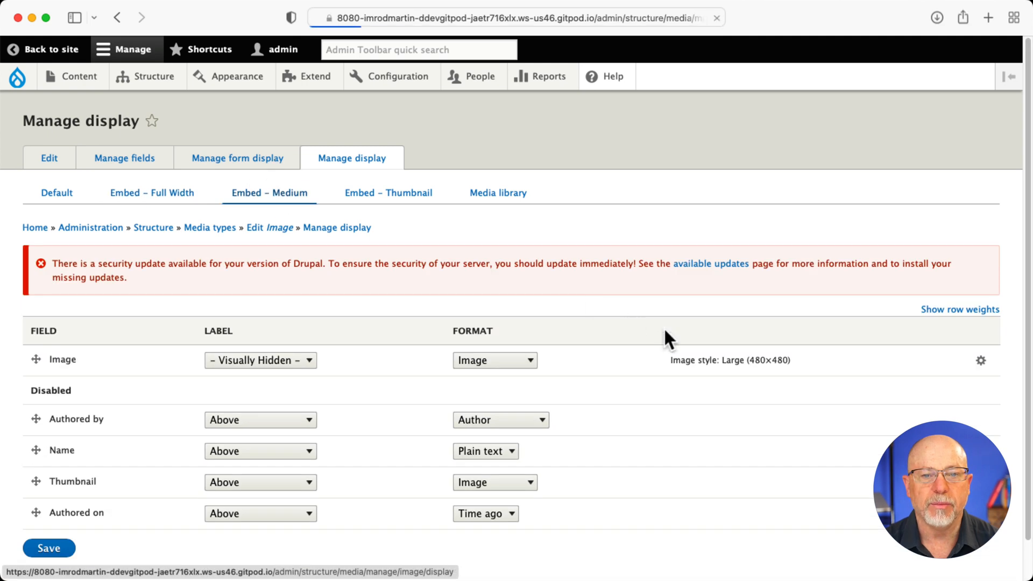
{"action": "left_click", "coordinate": [495, 360]}
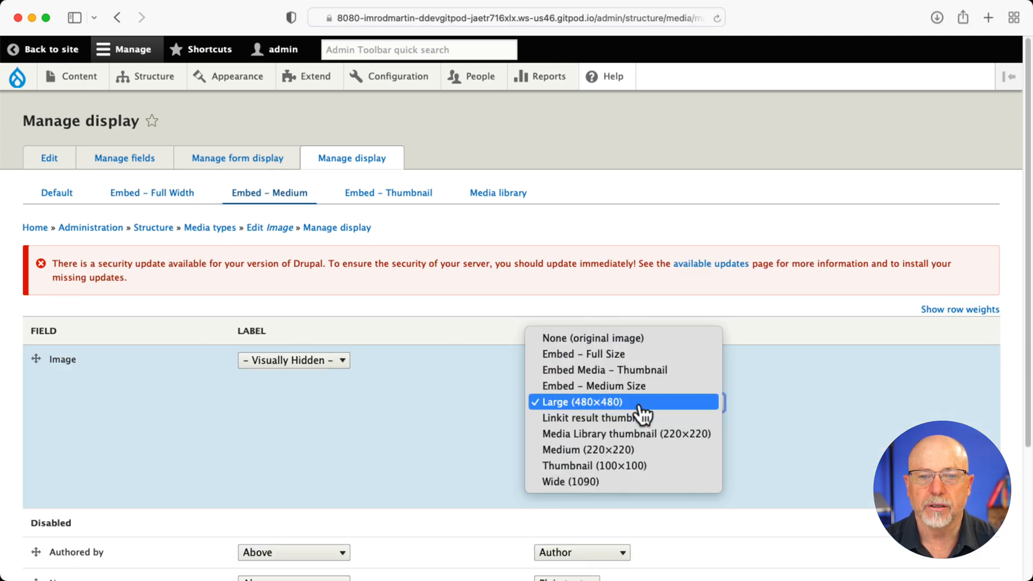
{"action": "mouse_move", "coordinate": [607, 378]}
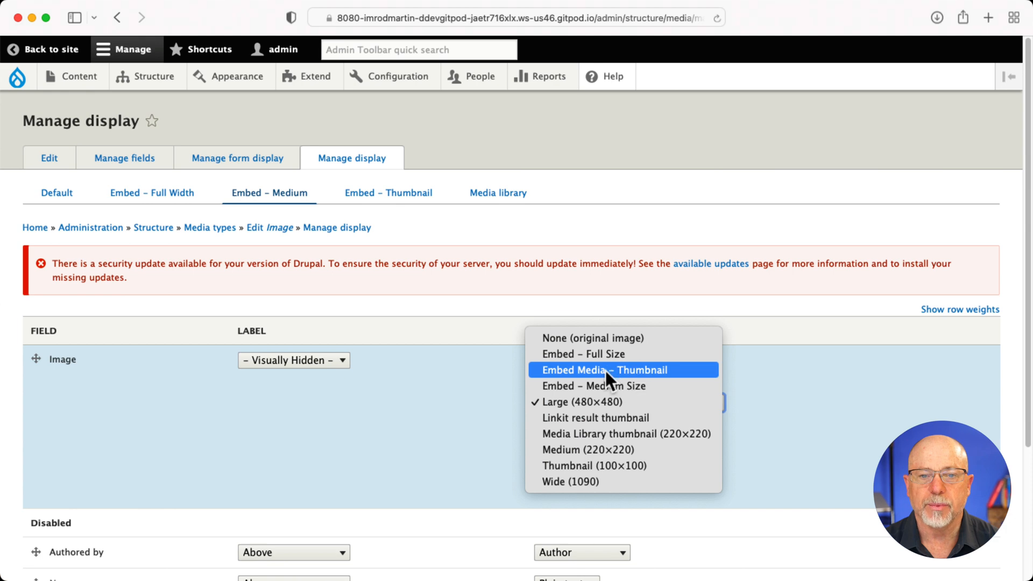
{"action": "left_click", "coordinate": [594, 386]}
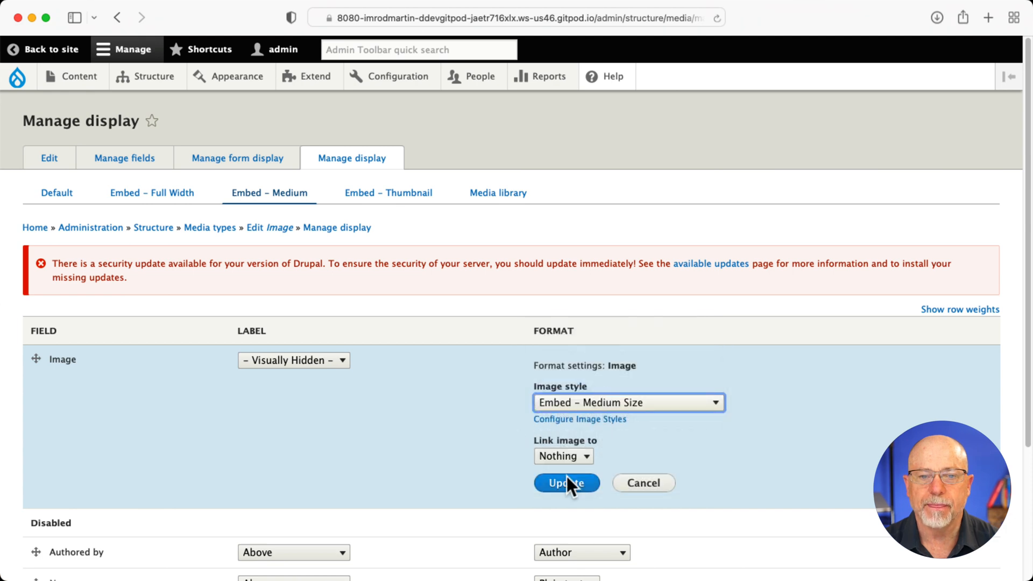
{"action": "left_click", "coordinate": [565, 483]}
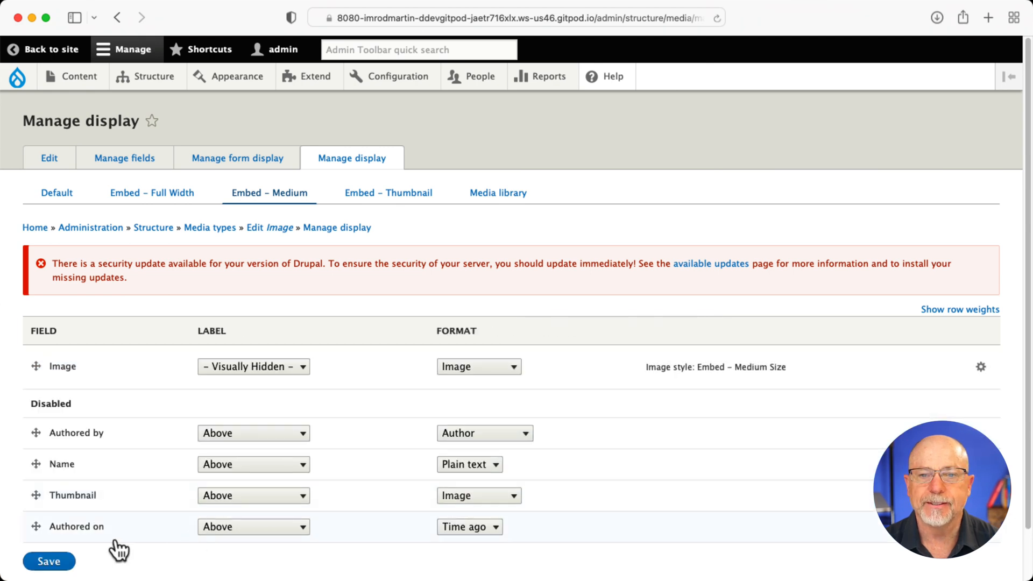
{"action": "left_click", "coordinate": [49, 561]}
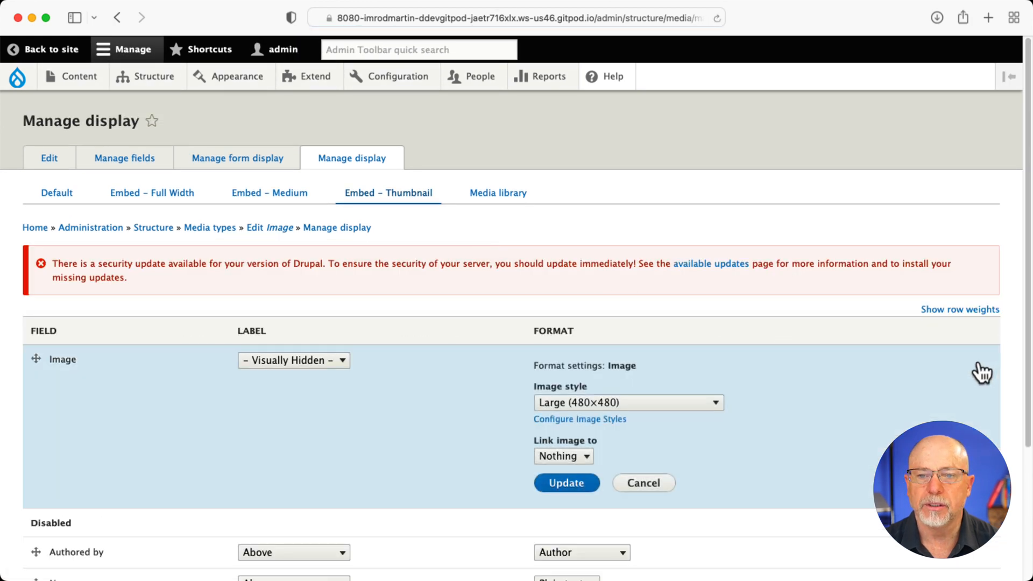
Step: Set the Embed – Thumbnail display to the Embed Media – Thumbnail style and save
{"action": "left_click", "coordinate": [626, 402]}
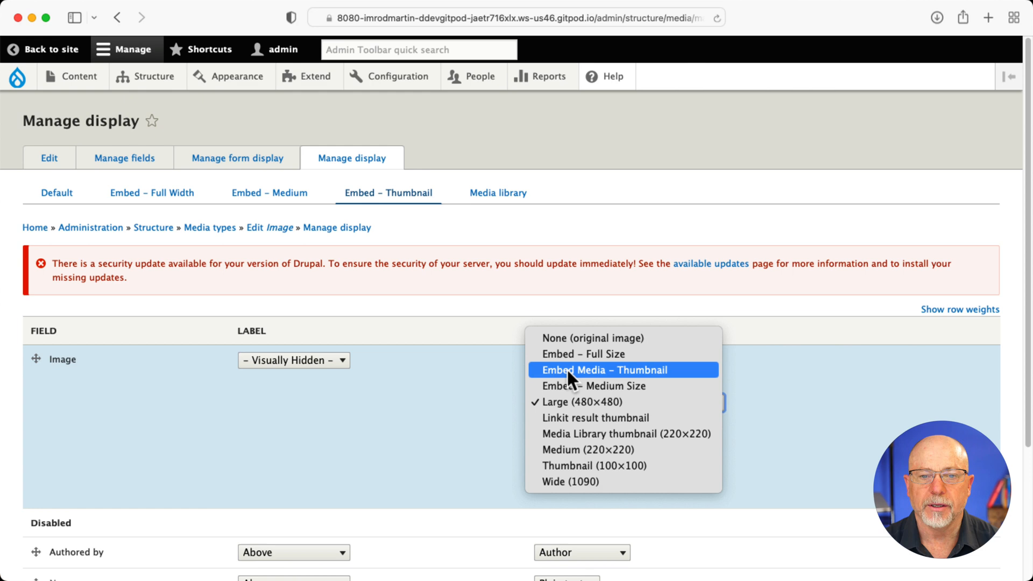
{"action": "left_click", "coordinate": [600, 370]}
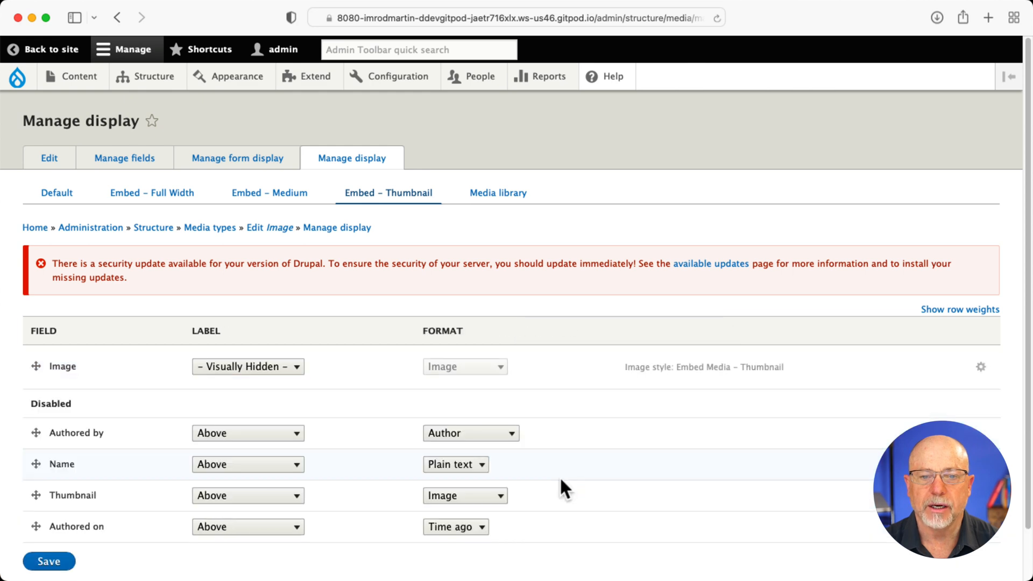
{"action": "left_click", "coordinate": [49, 561]}
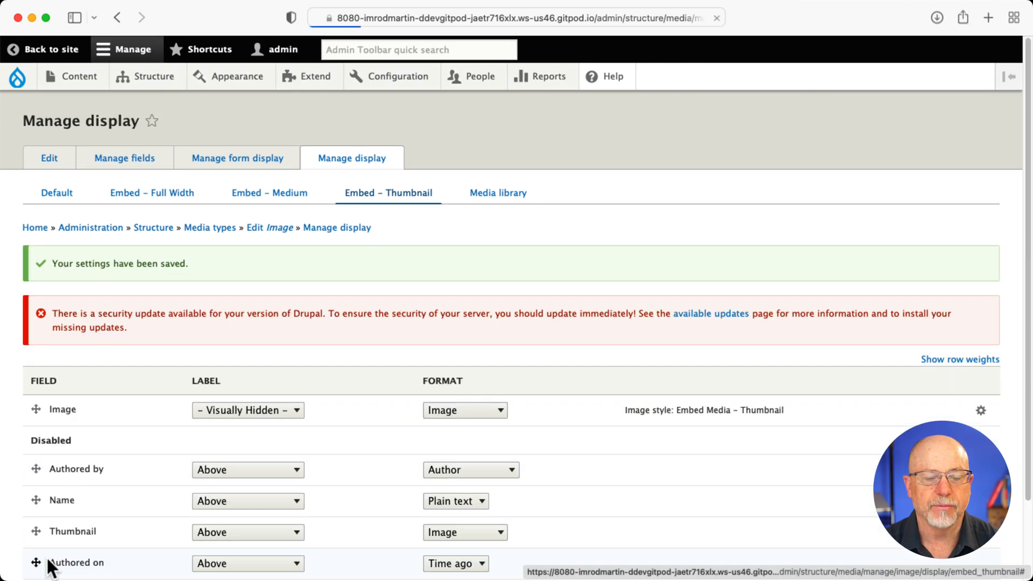
{"action": "mouse_move", "coordinate": [43, 562]}
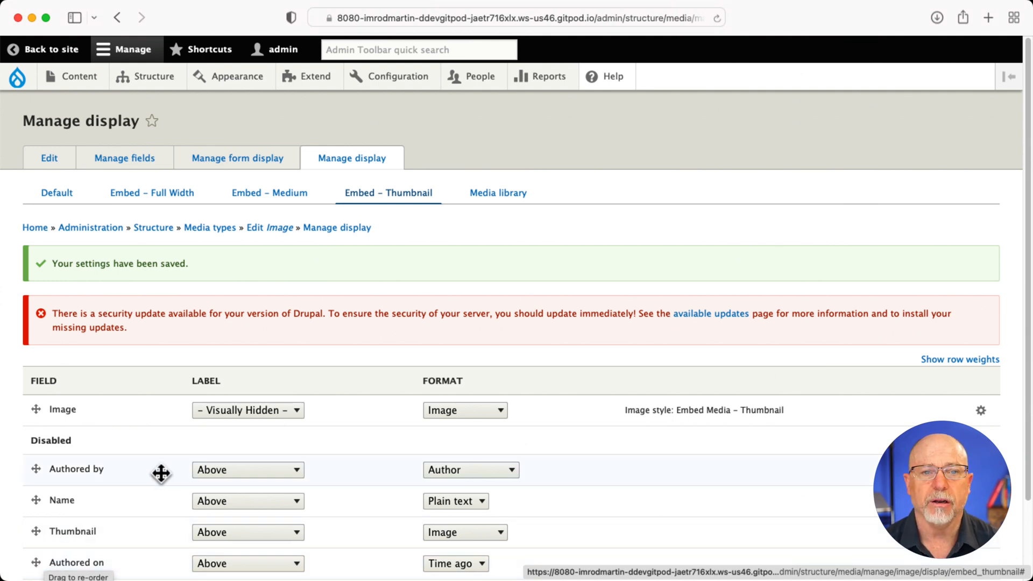
Step: Go to Configuration > Content authoring > Text formats and editors
{"action": "left_click", "coordinate": [397, 75]}
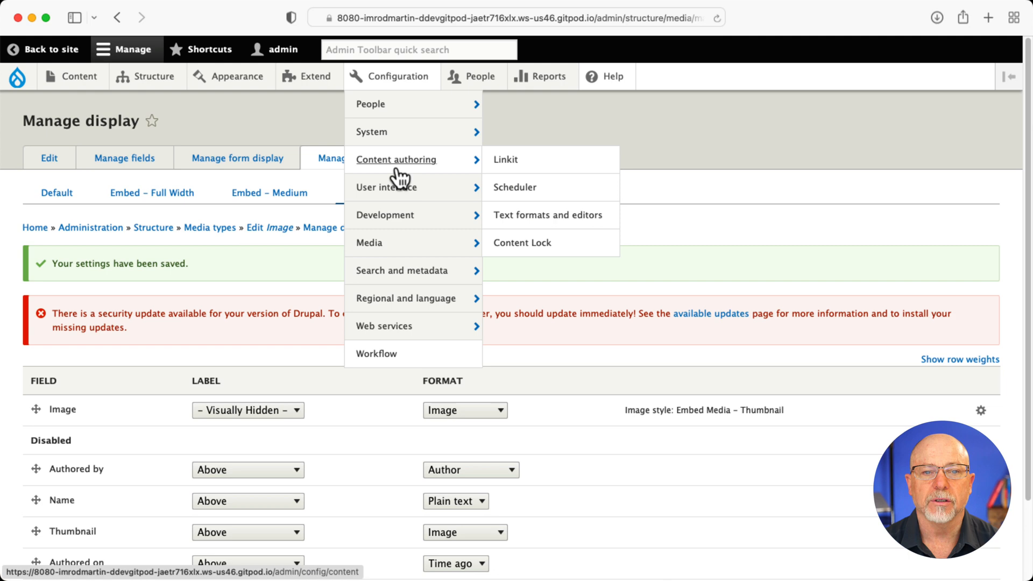
{"action": "left_click", "coordinate": [547, 214]}
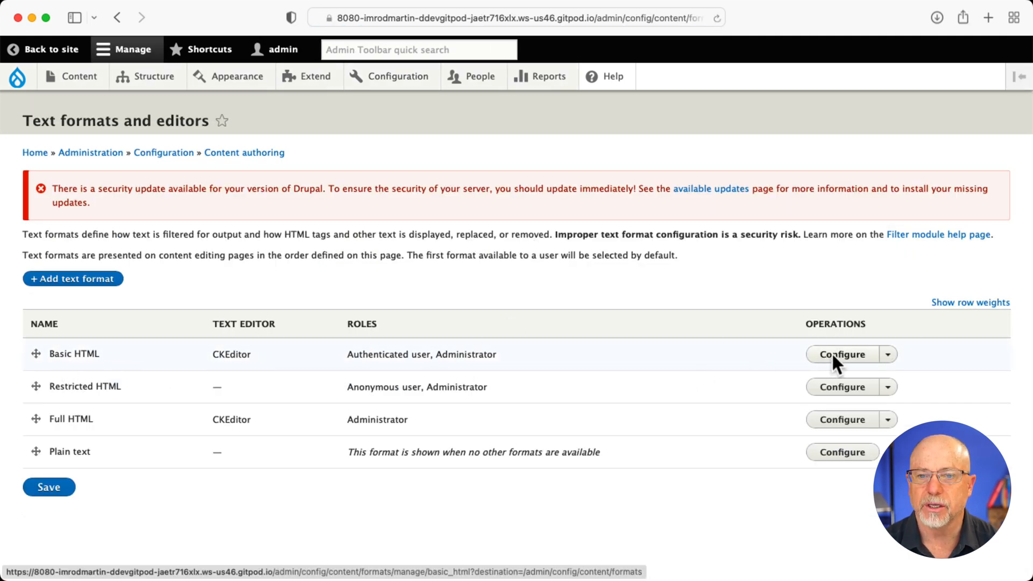
Step: In the Basic HTML format's embed media filter, allow Image media
{"action": "left_click", "coordinate": [842, 355]}
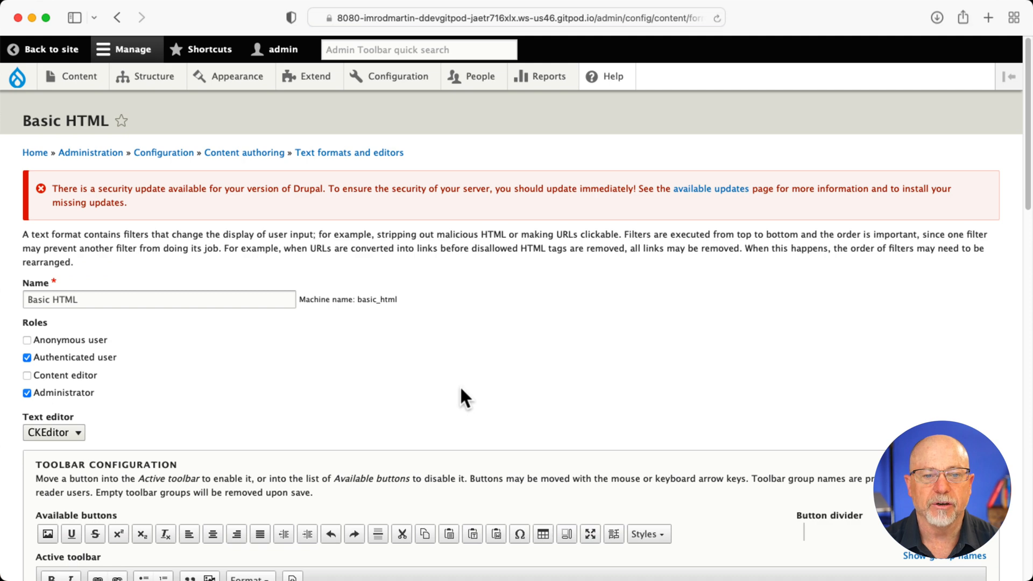
{"action": "scroll", "scroll_direction": "down", "scroll_amount": 3}
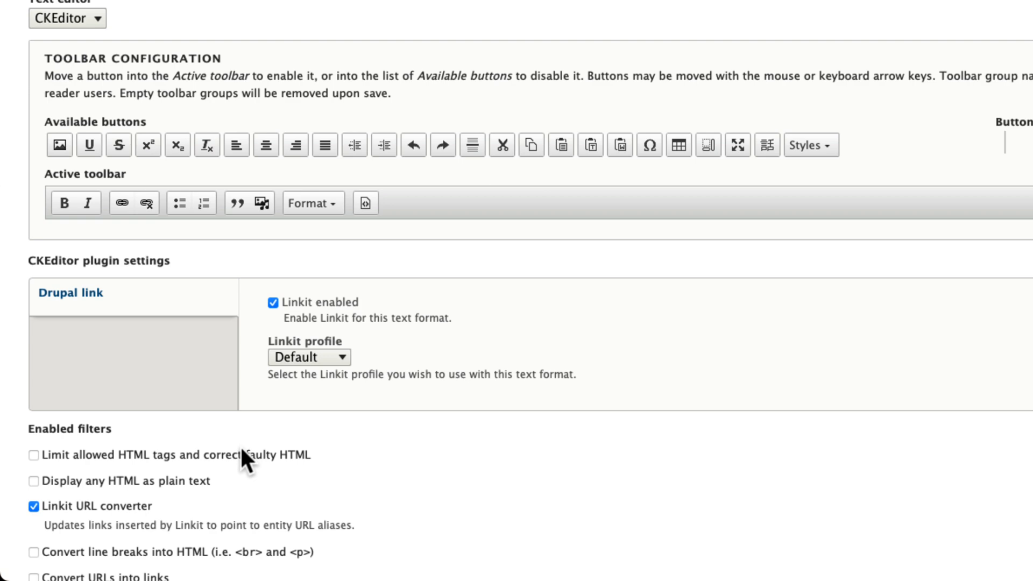
{"action": "scroll", "scroll_direction": "down", "scroll_amount": 3}
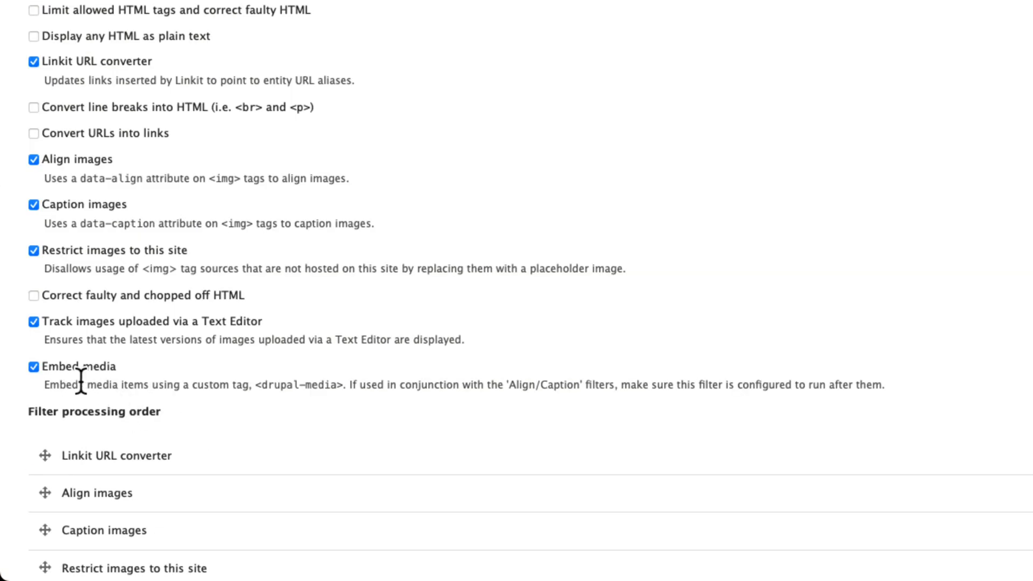
{"action": "scroll", "scroll_direction": "down", "scroll_amount": 3}
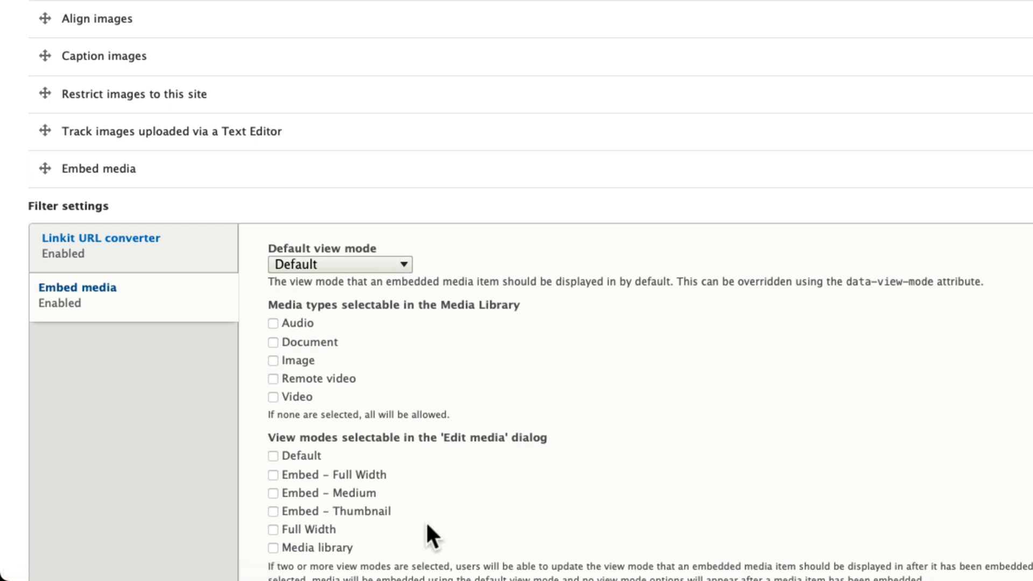
{"action": "scroll", "scroll_direction": "down", "scroll_amount": 3}
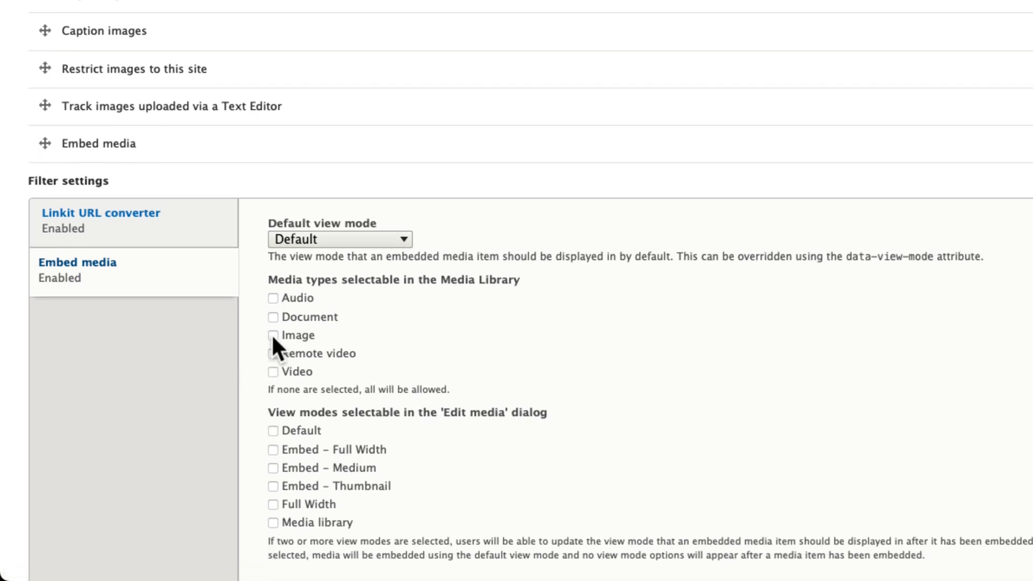
{"action": "left_click", "coordinate": [272, 334]}
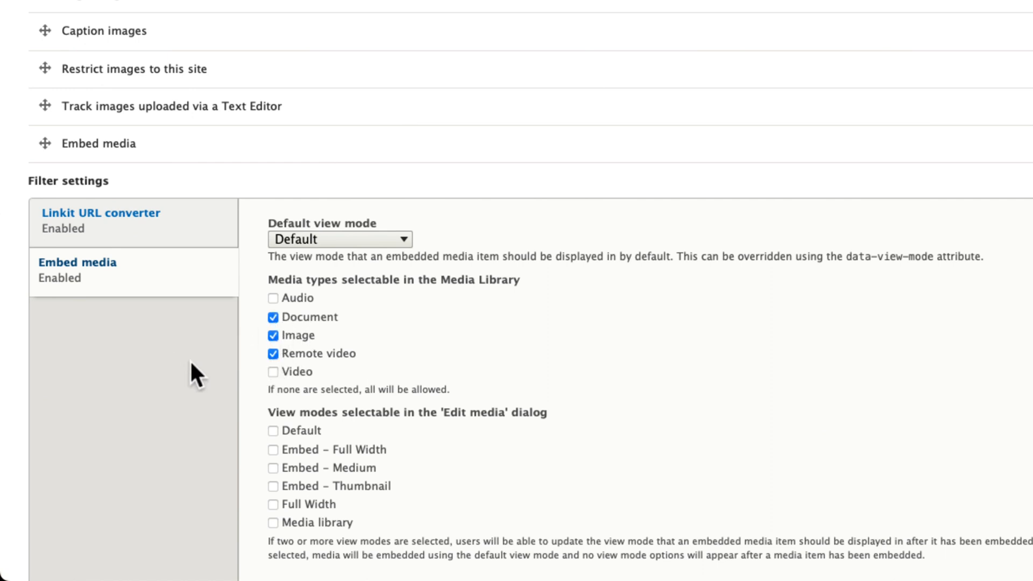
{"action": "mouse_move", "coordinate": [274, 464]}
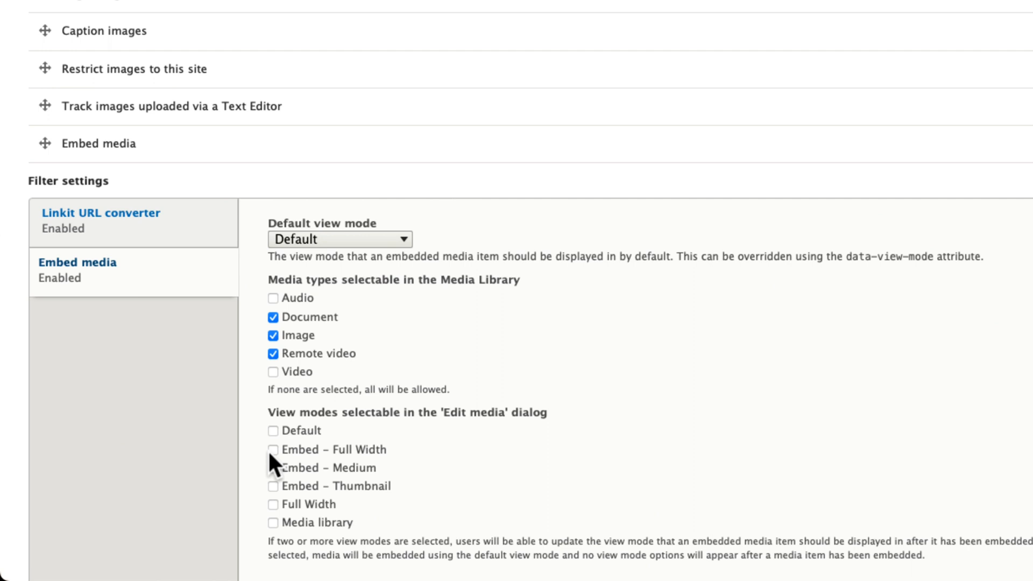
Step: Offer the Embed – Full Width and Embed – Thumbnail view modes and adjust the remaining embed options
{"action": "left_click", "coordinate": [273, 449]}
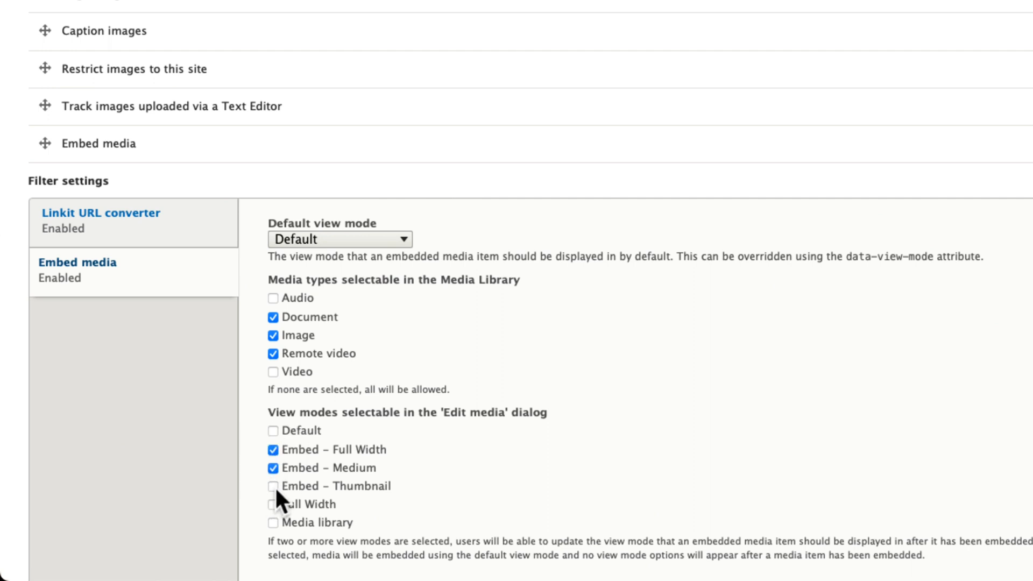
{"action": "left_click", "coordinate": [271, 485]}
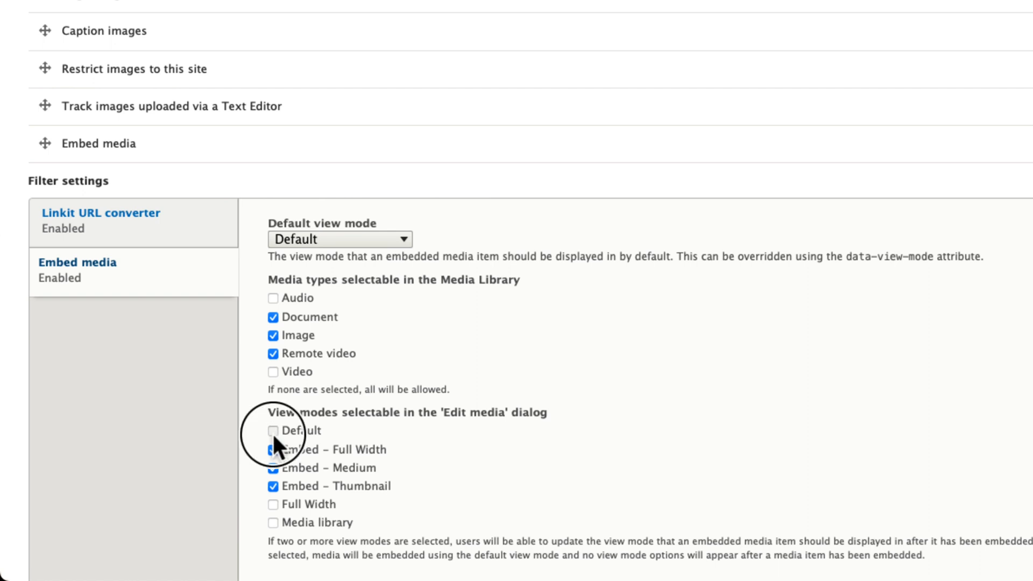
{"action": "left_click", "coordinate": [271, 430]}
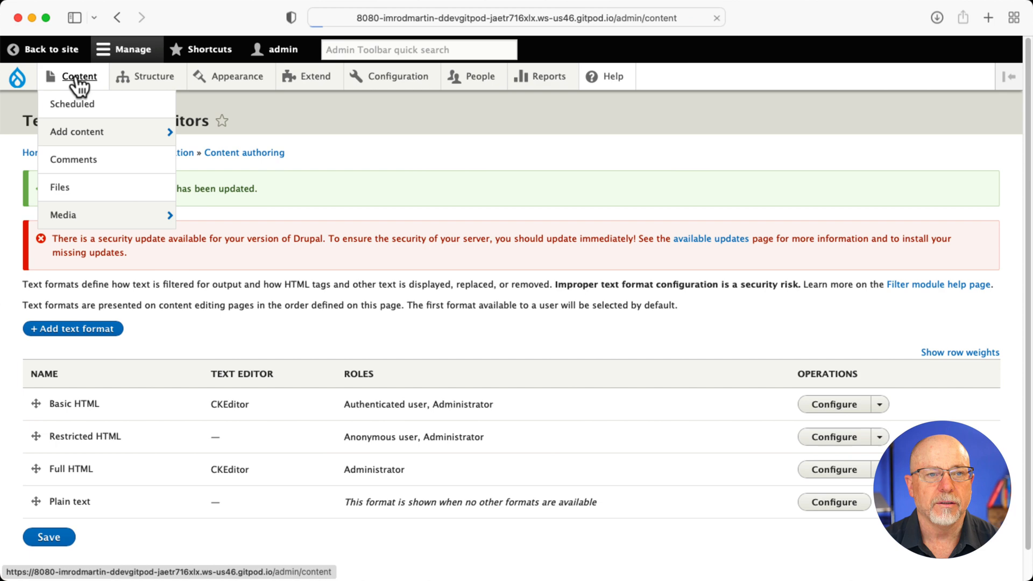
Step: Edit the Test Article and insert the Big Ben image into its body
{"action": "left_click", "coordinate": [80, 76]}
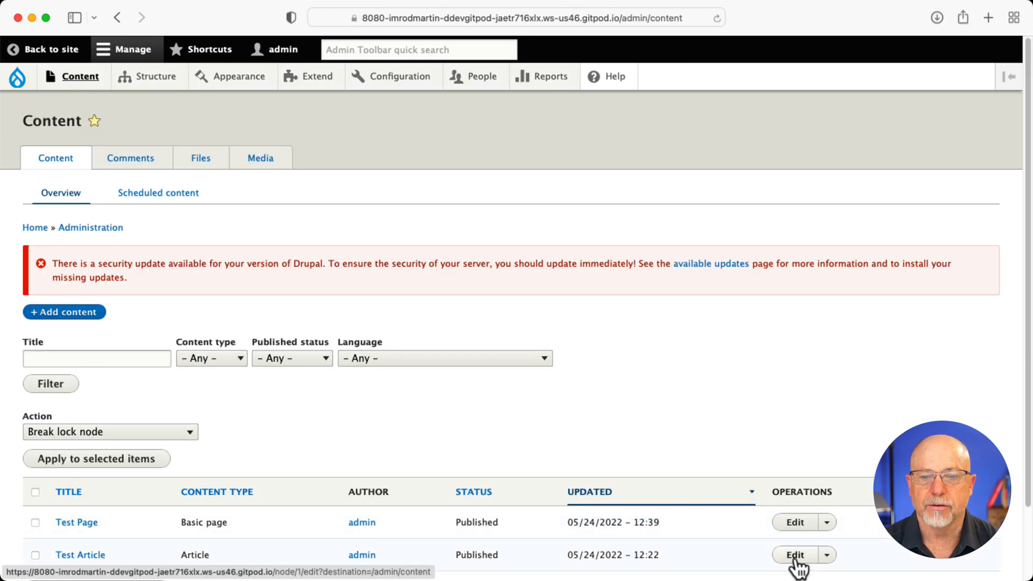
{"action": "left_click", "coordinate": [794, 555]}
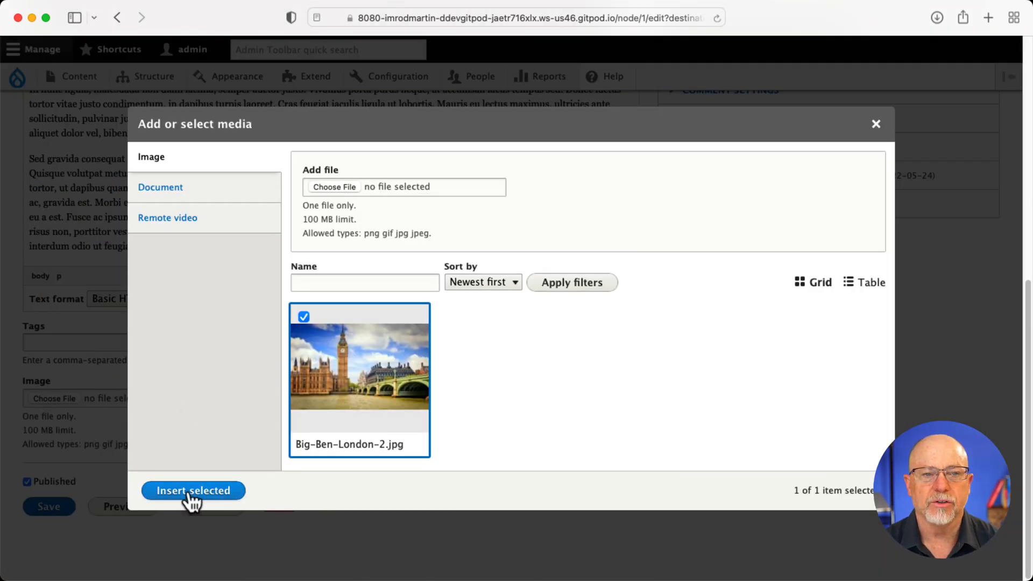
{"action": "left_click", "coordinate": [193, 490]}
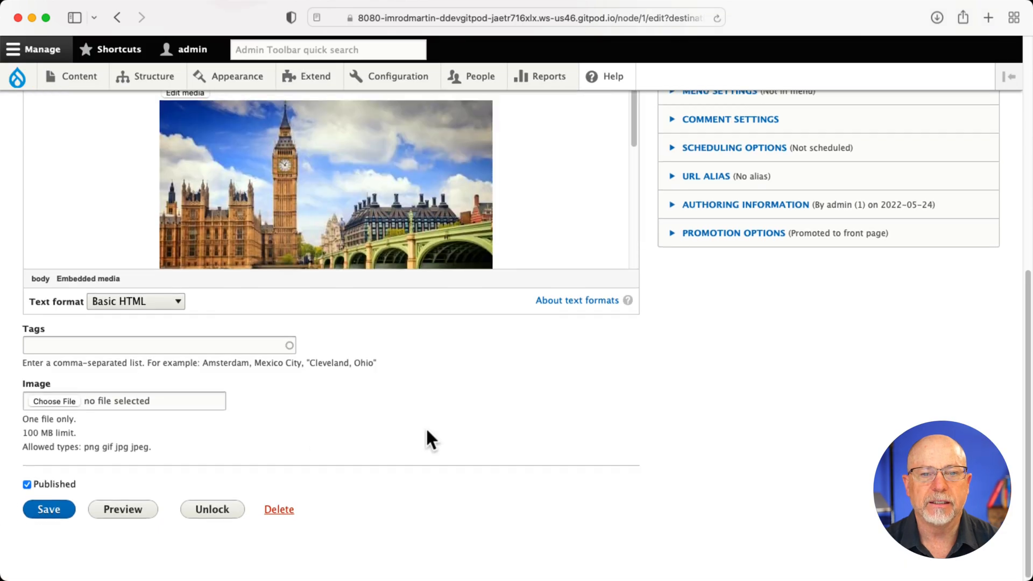
Step: Switch the embedded Big Ben image's display to Embed – Full Width
{"action": "left_click", "coordinate": [185, 92]}
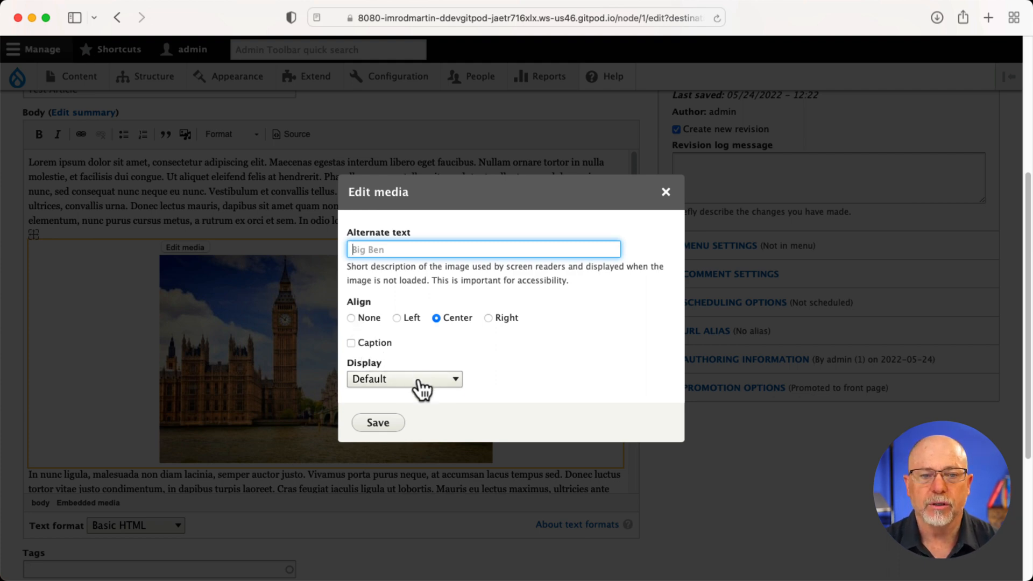
{"action": "left_click", "coordinate": [404, 379]}
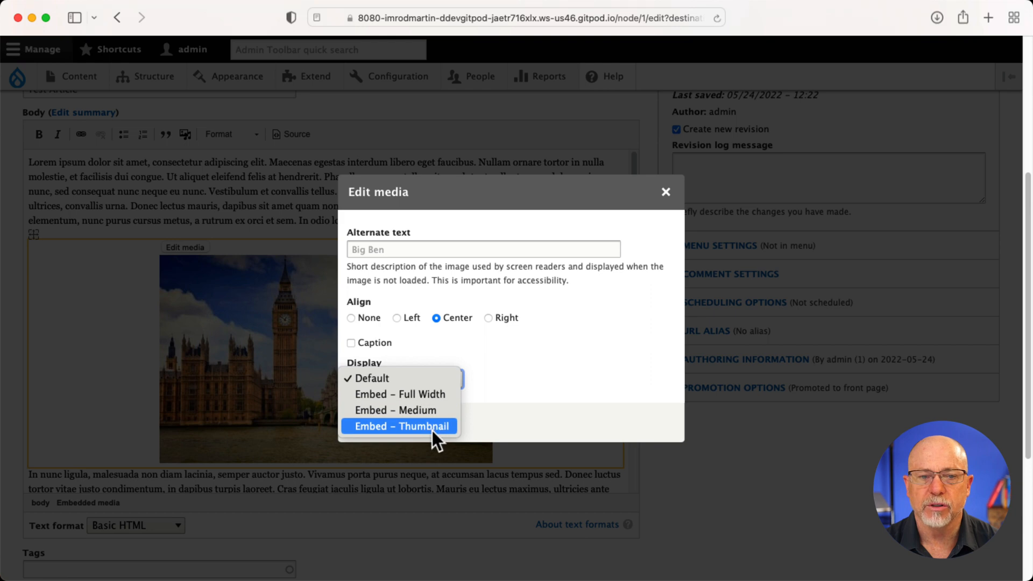
{"action": "left_click", "coordinate": [399, 394]}
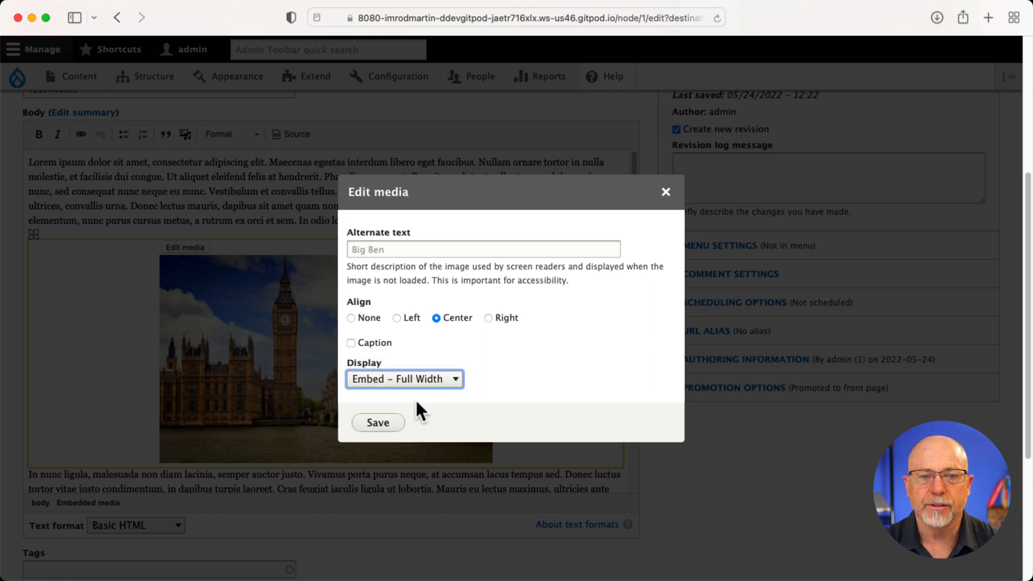
{"action": "left_click", "coordinate": [378, 422]}
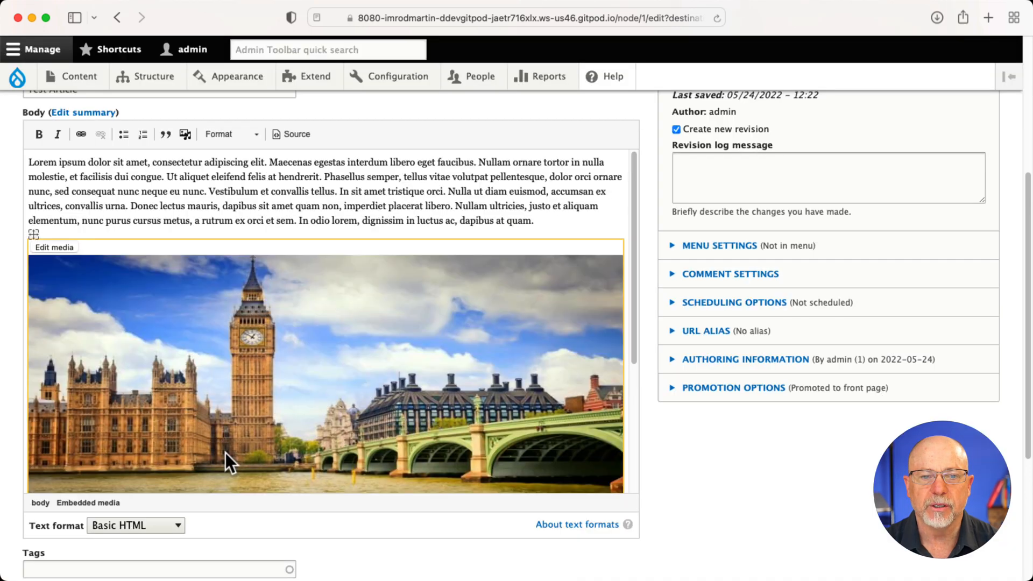
Step: Set the embedded Big Ben image's display to Embed – Thumbnail and save the article
{"action": "scroll", "scroll_direction": "down", "scroll_amount": 3}
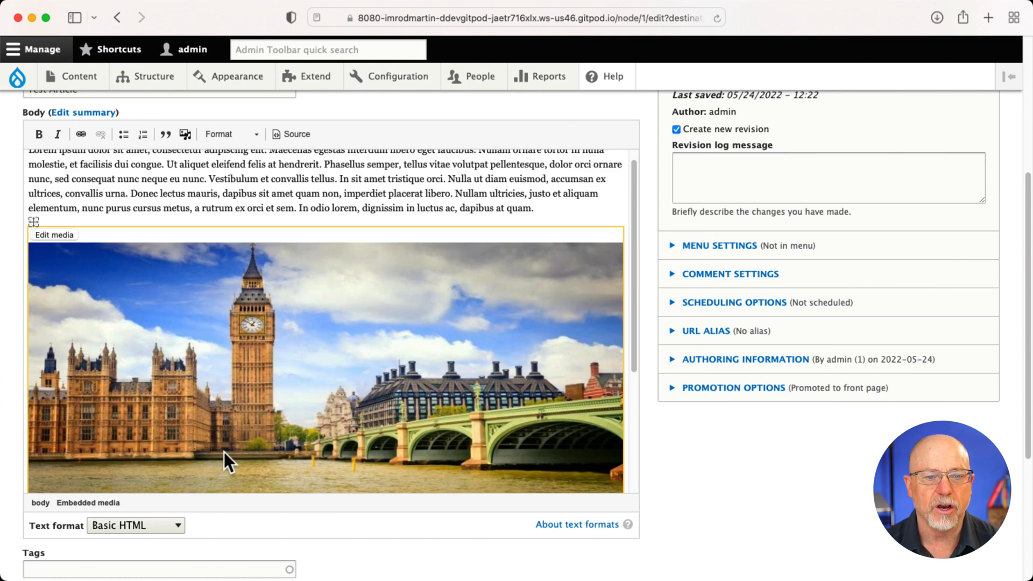
{"action": "mouse_move", "coordinate": [60, 254]}
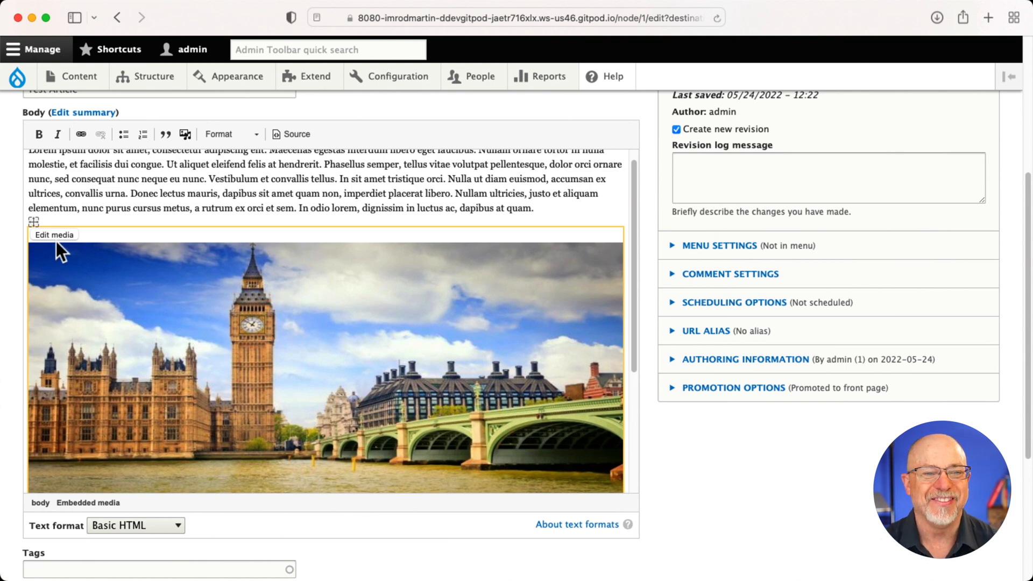
{"action": "left_click", "coordinate": [54, 235]}
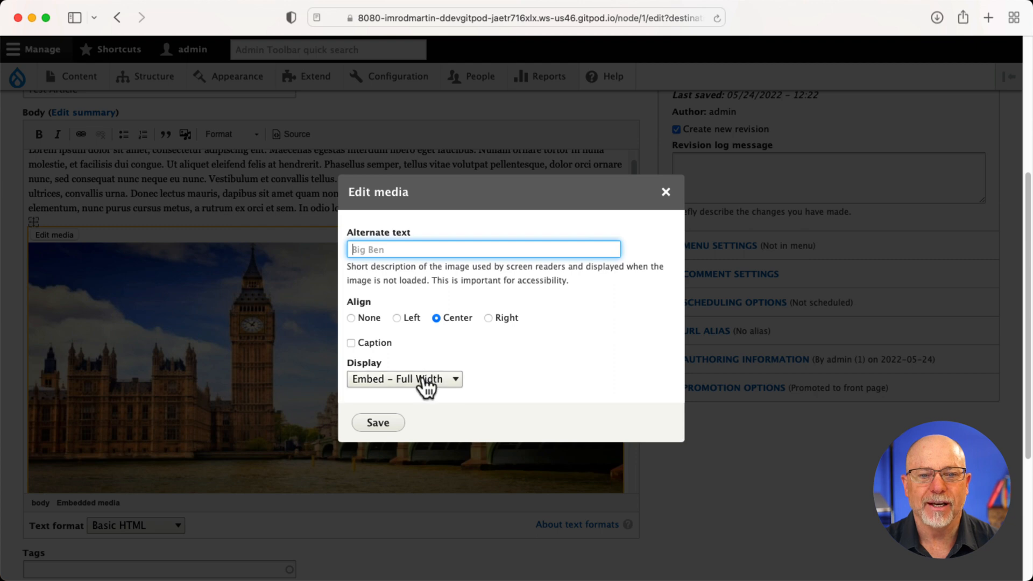
{"action": "left_click", "coordinate": [378, 422]}
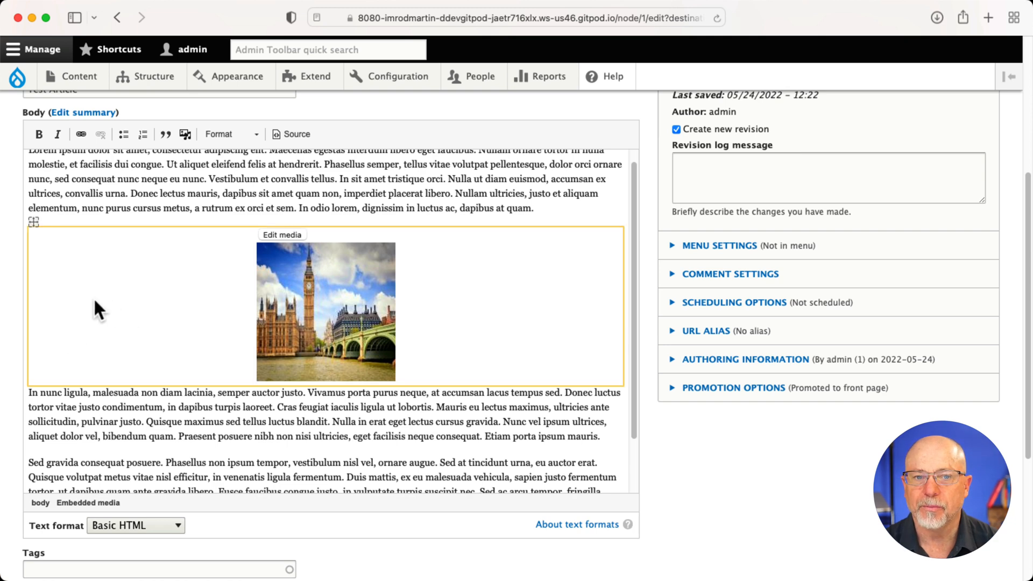
{"action": "left_click", "coordinate": [282, 235]}
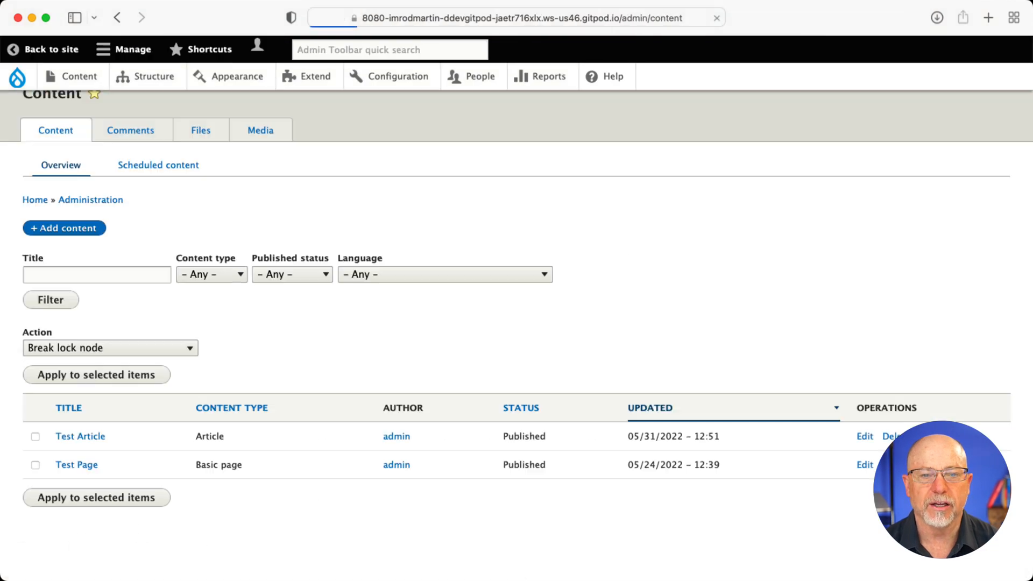
Step: Open the Test Article page from the Content list
{"action": "left_click", "coordinate": [81, 436]}
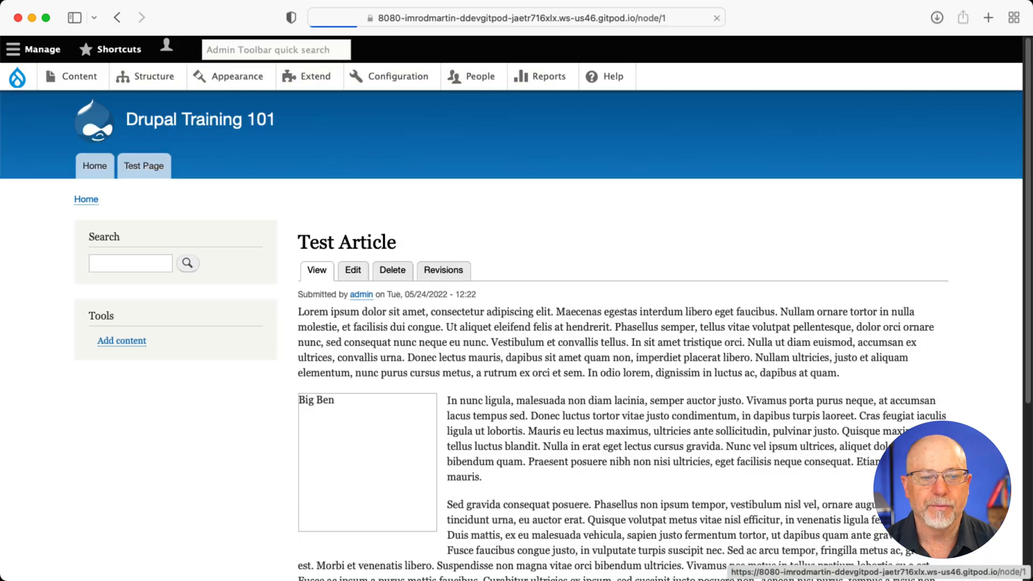